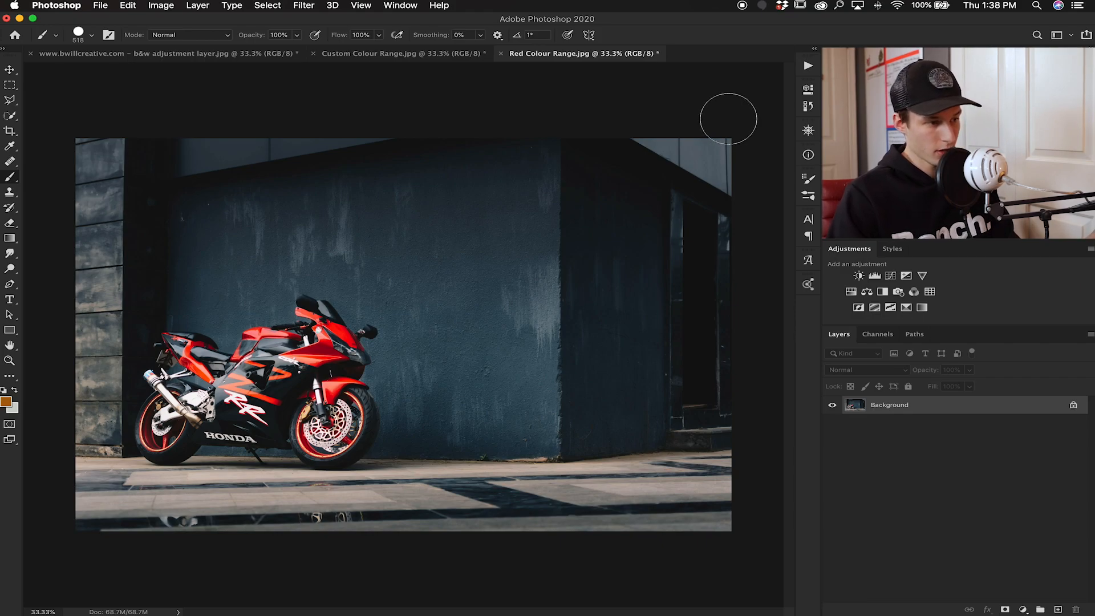
Show the Actions panel via the Window menu and expand the Colour Splash Action set.
click(400, 5)
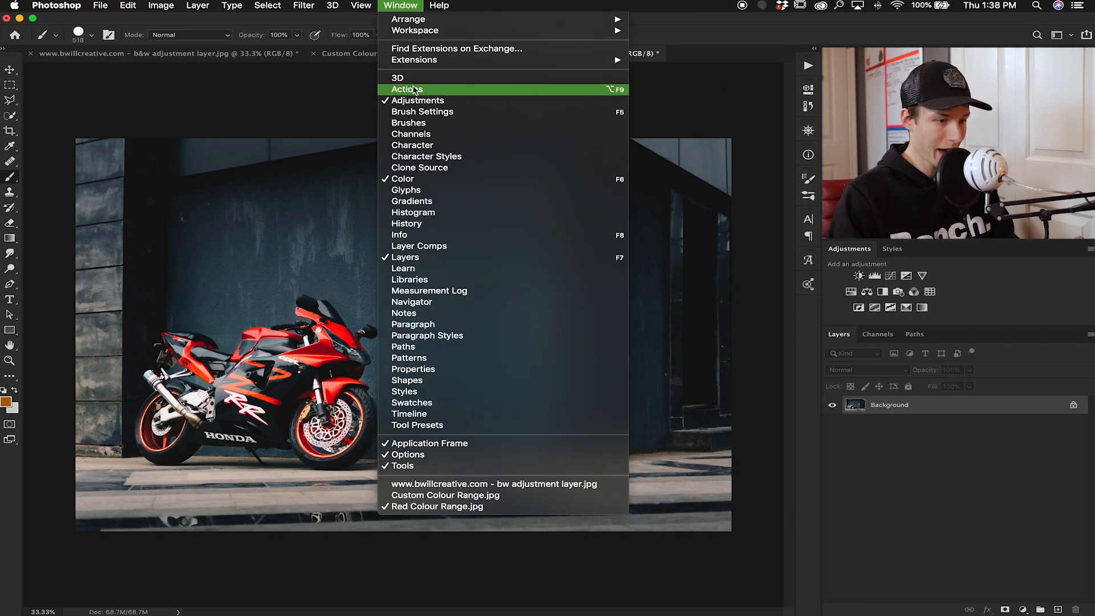
click(406, 89)
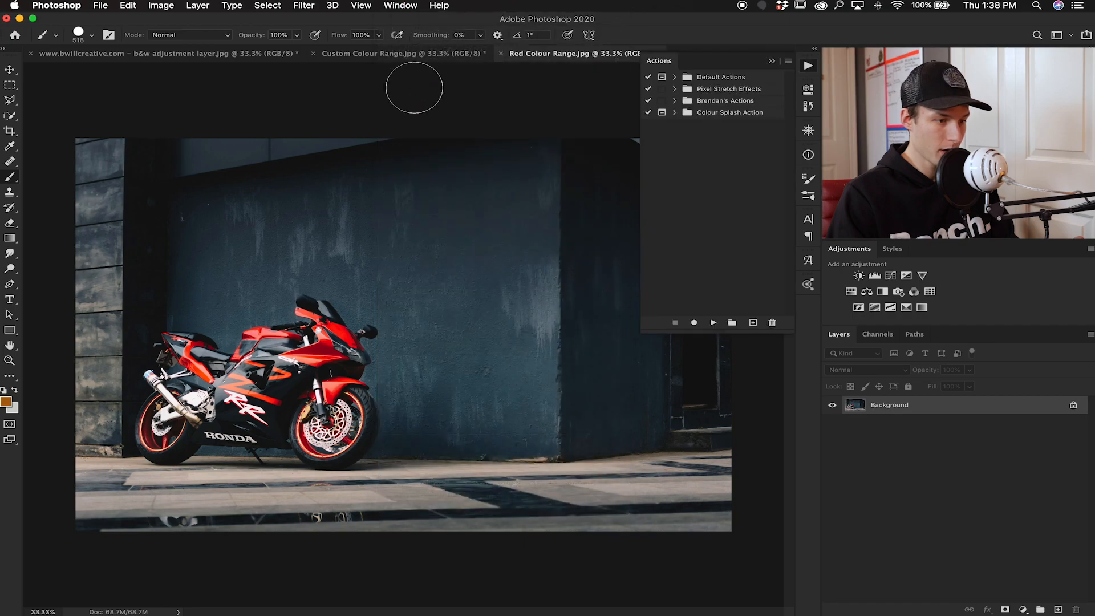
mouse_move(807, 65)
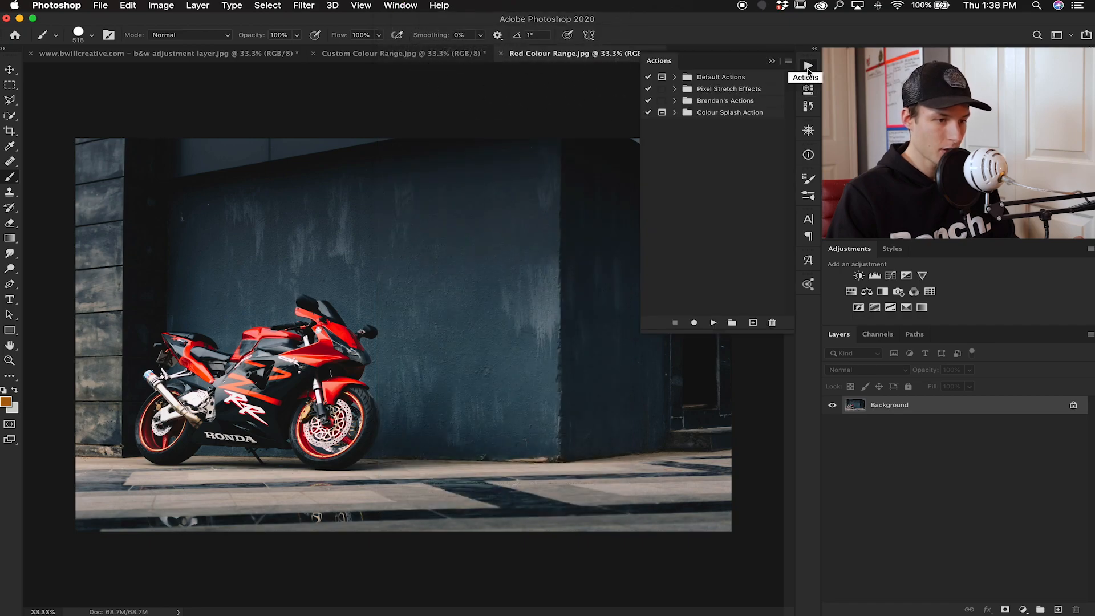
mouse_move(702, 116)
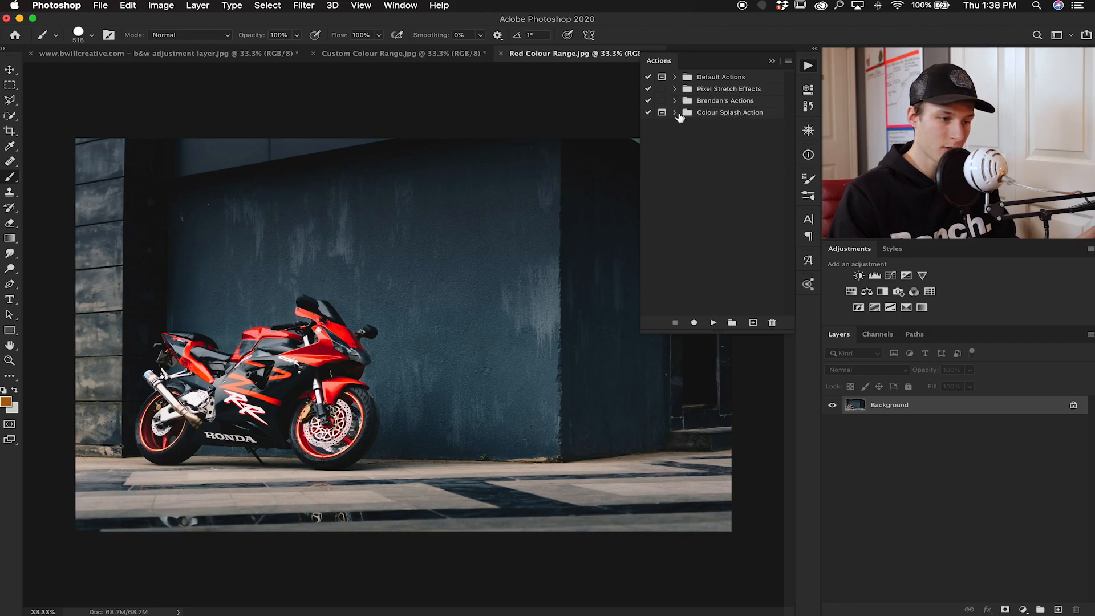
click(674, 113)
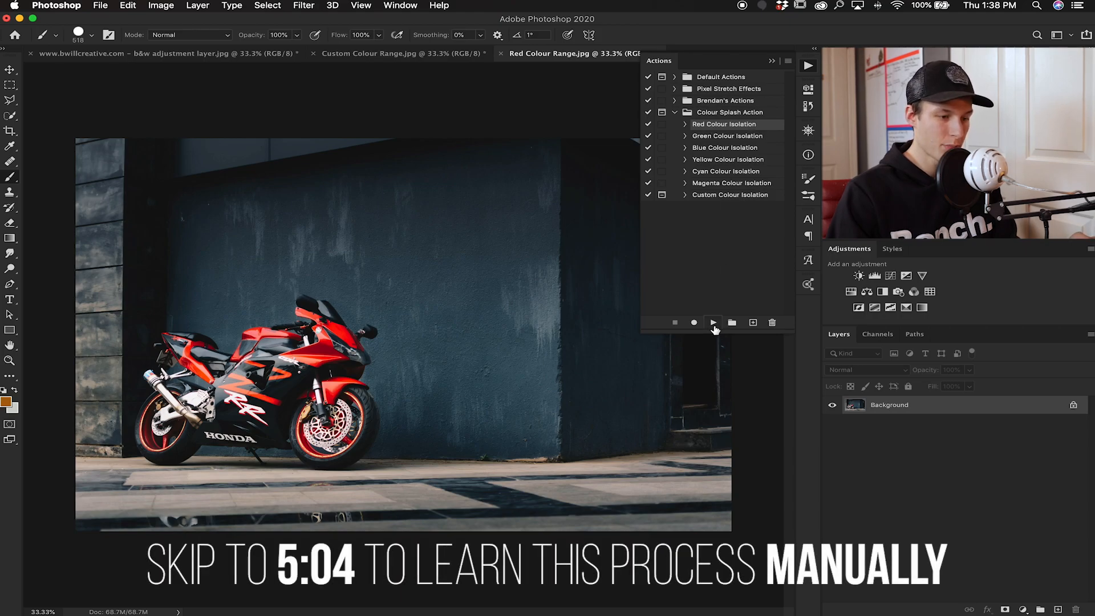
mouse_move(714, 322)
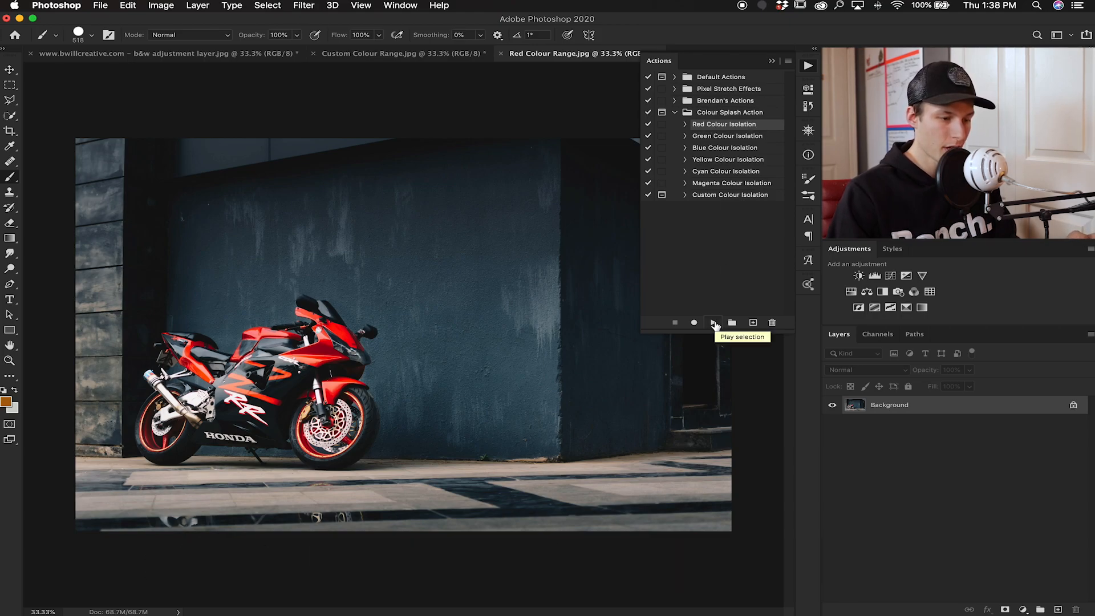
Run Red Colour Isolation on the motorcycle photo, then select the Colour Mask layer in the Red Isolation group.
click(714, 322)
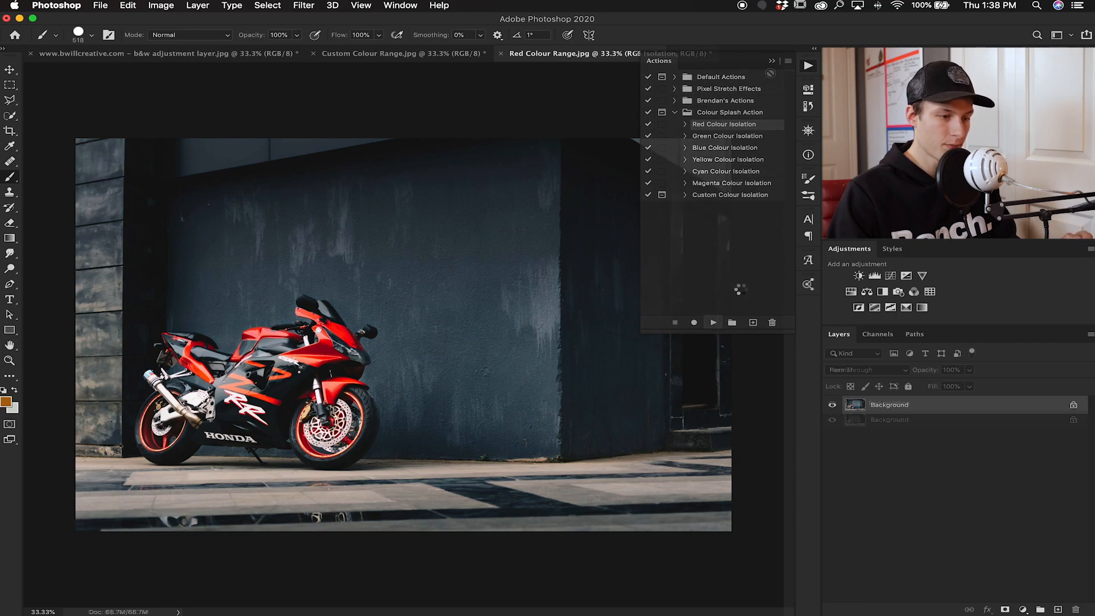
click(712, 321)
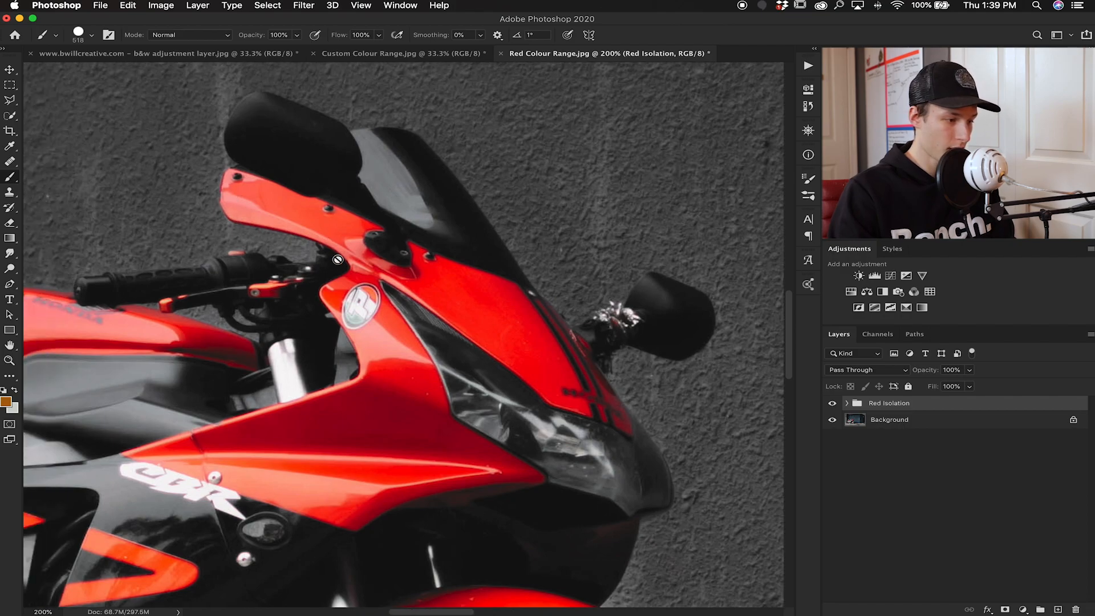
mouse_move(385, 278)
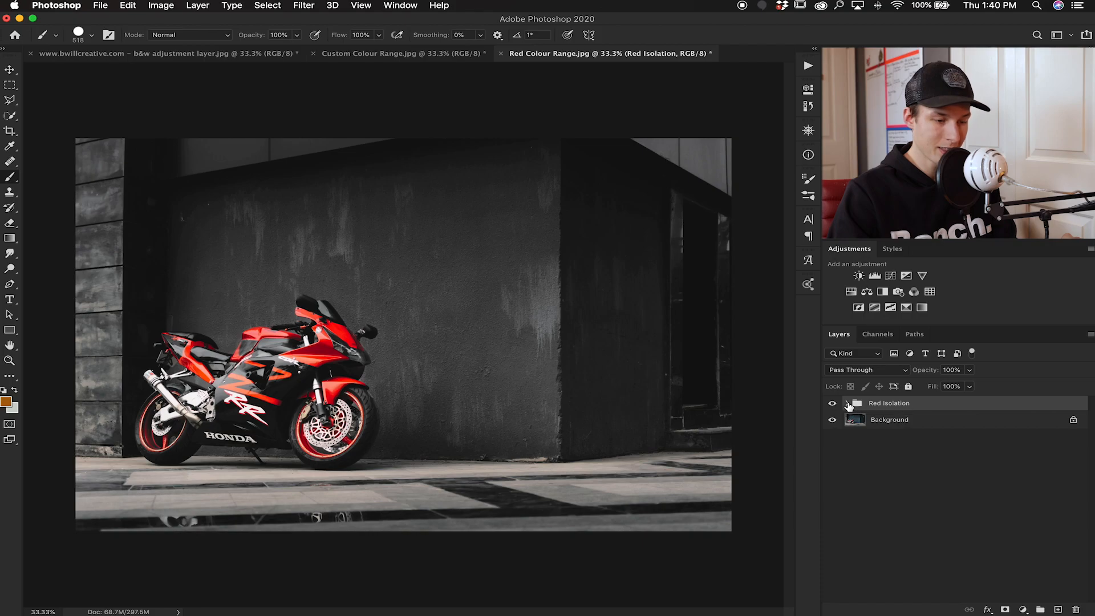
click(845, 403)
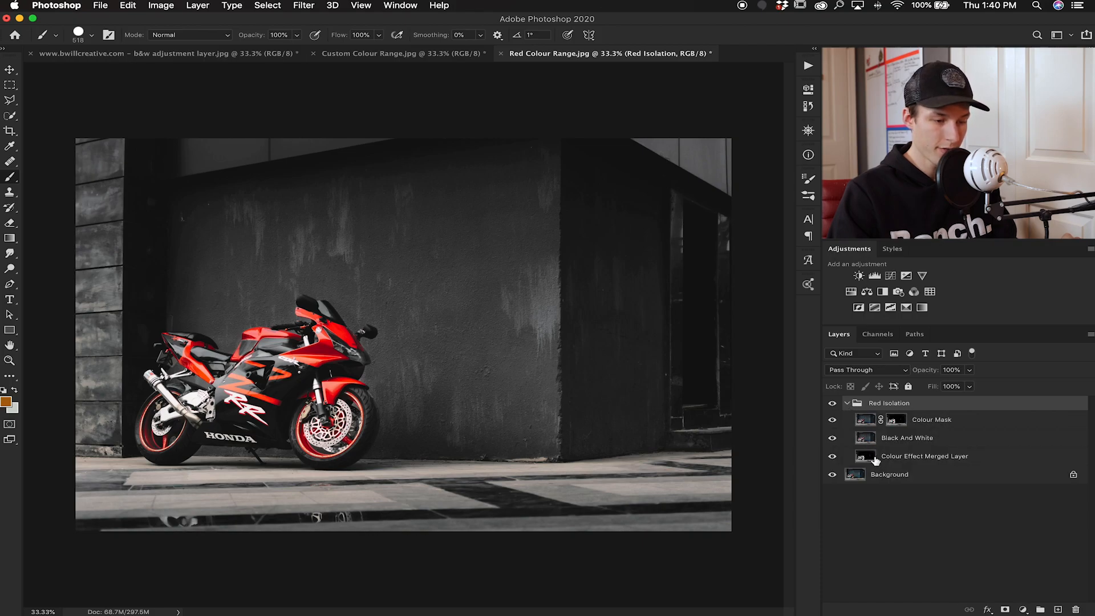
click(897, 419)
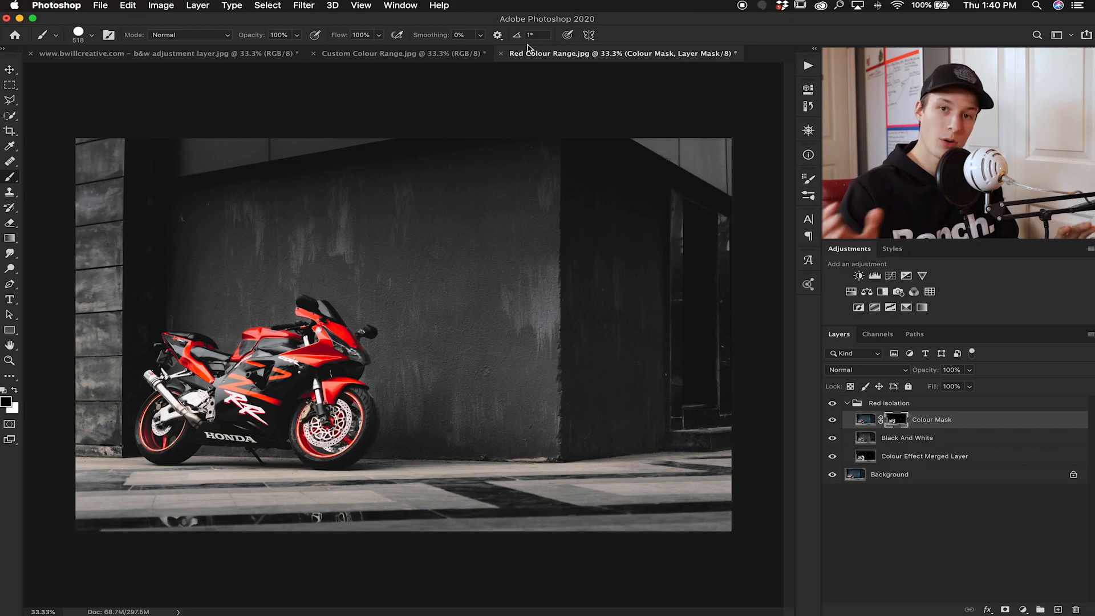
Switch to the Custom Colour Range.jpg portrait and run the Green Colour Isolation action.
click(398, 54)
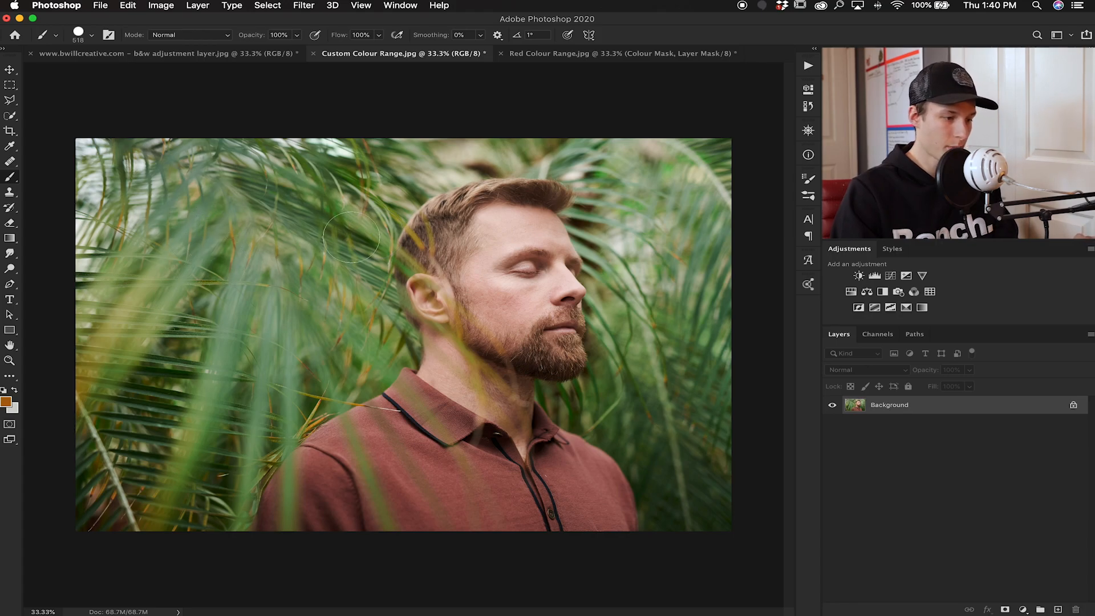
mouse_move(567, 487)
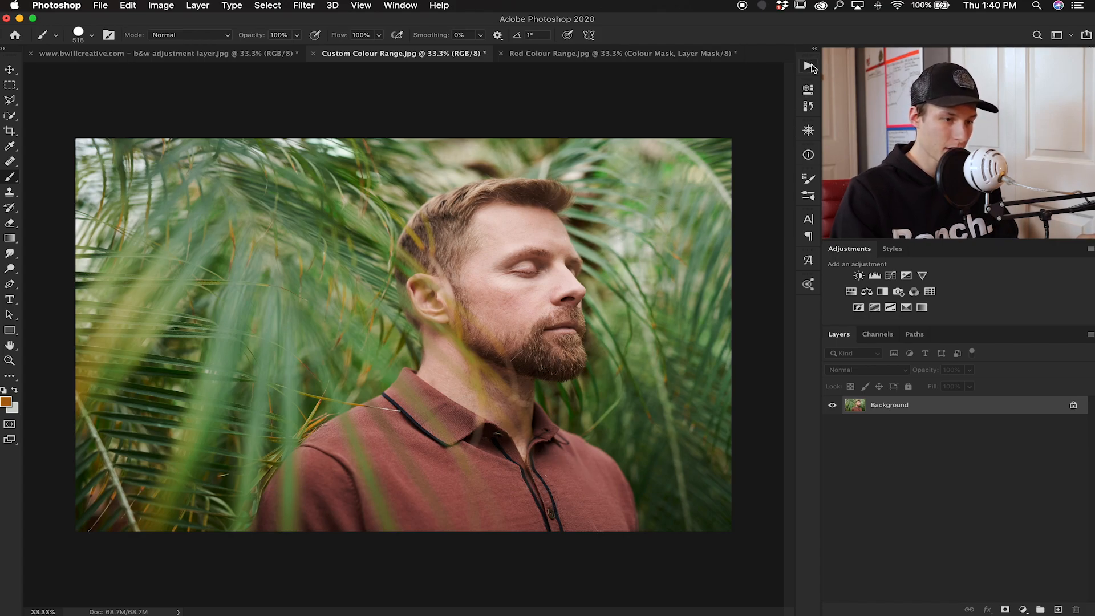
click(808, 66)
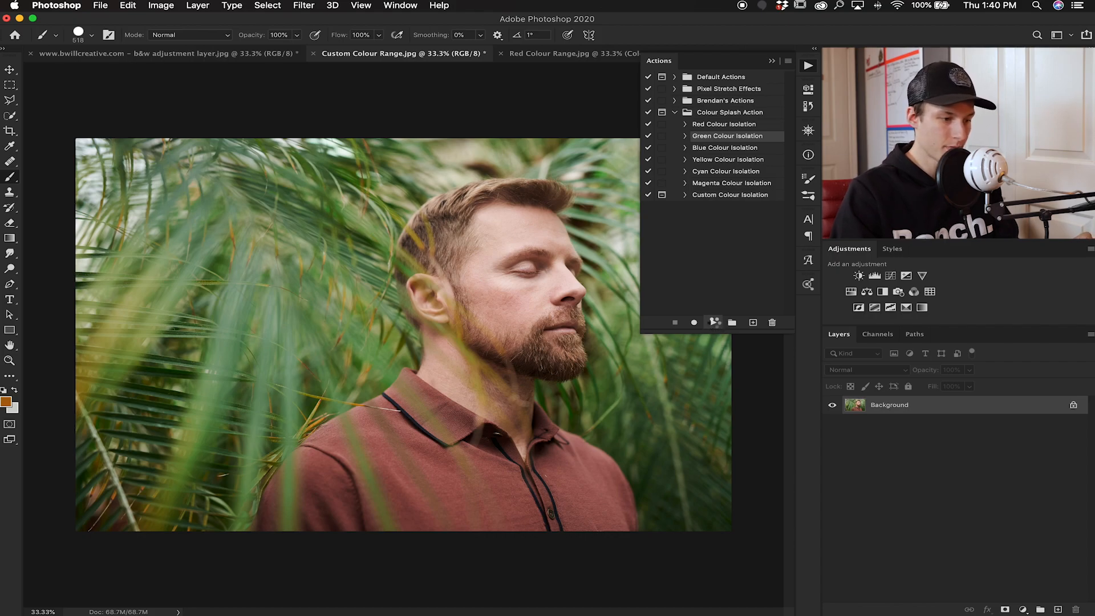
click(806, 65)
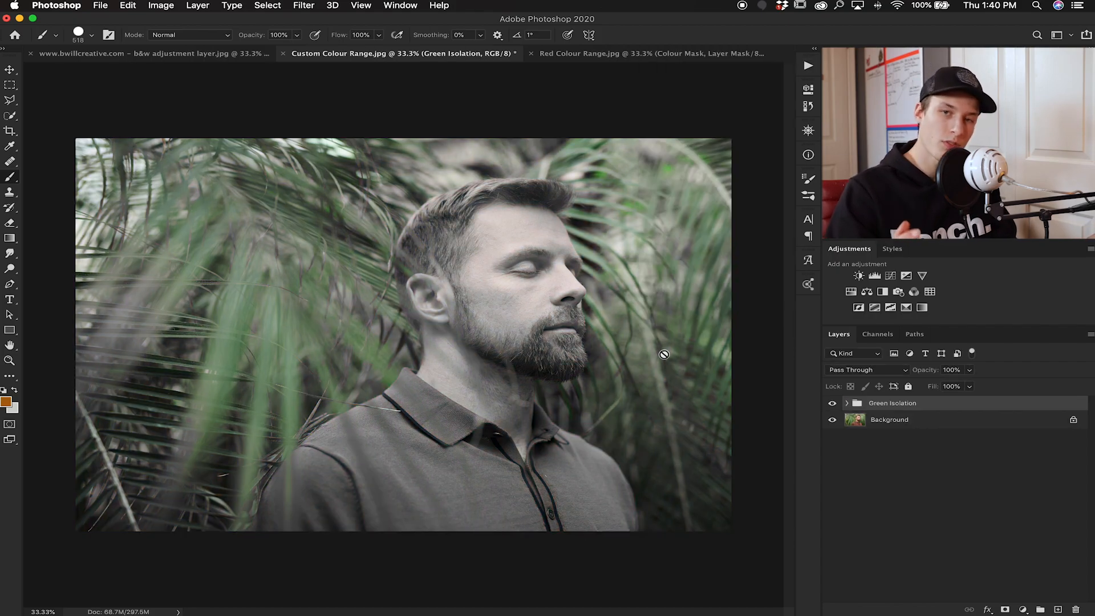
mouse_move(468, 330)
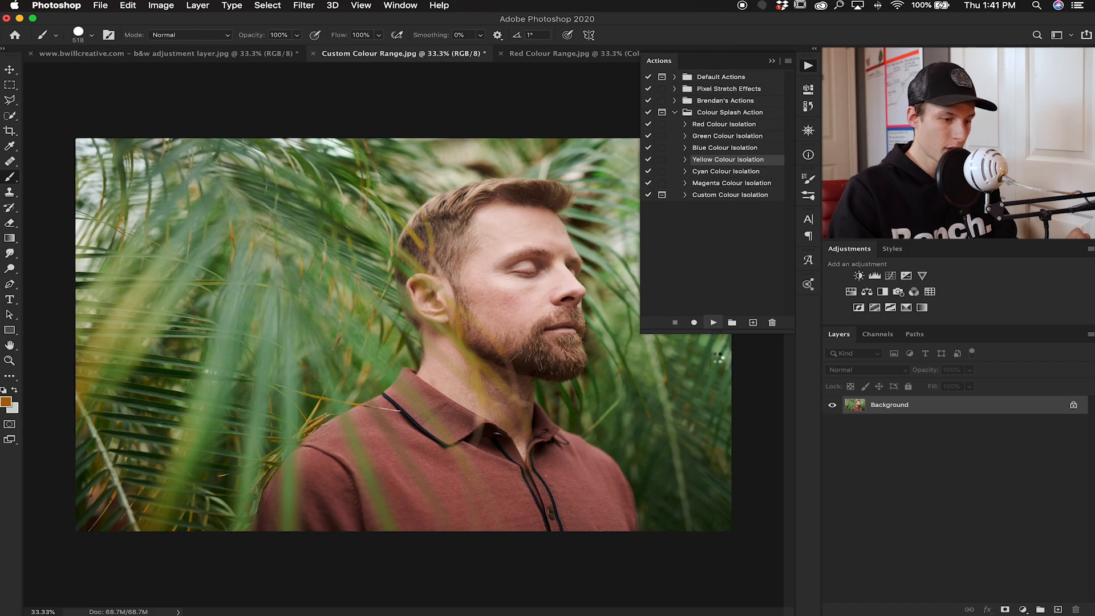
Run the Yellow Colour Isolation action on the portrait photo.
click(713, 321)
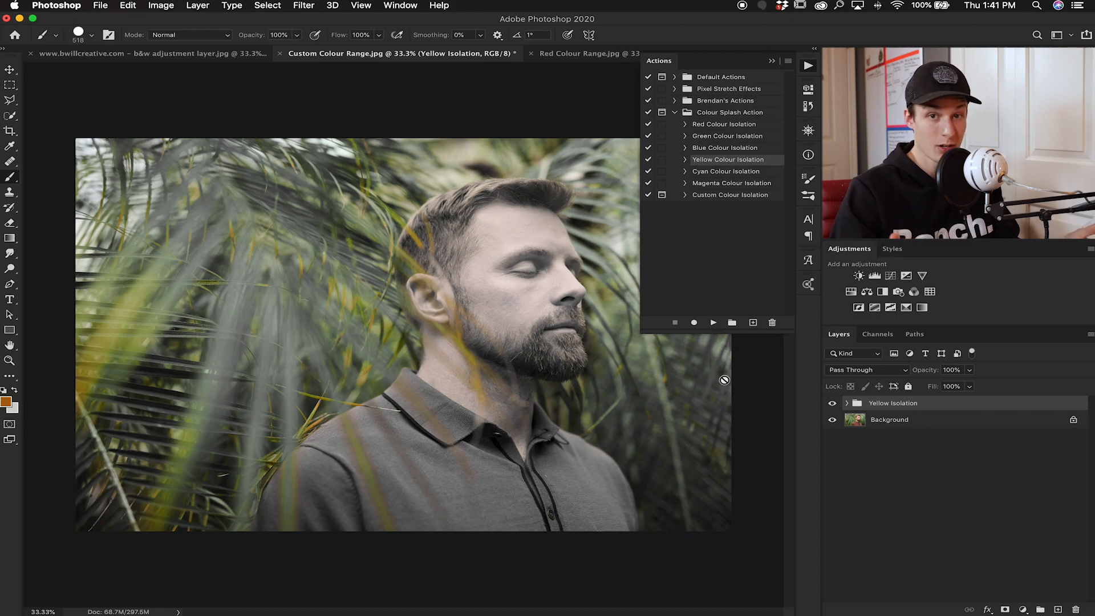
mouse_move(730, 201)
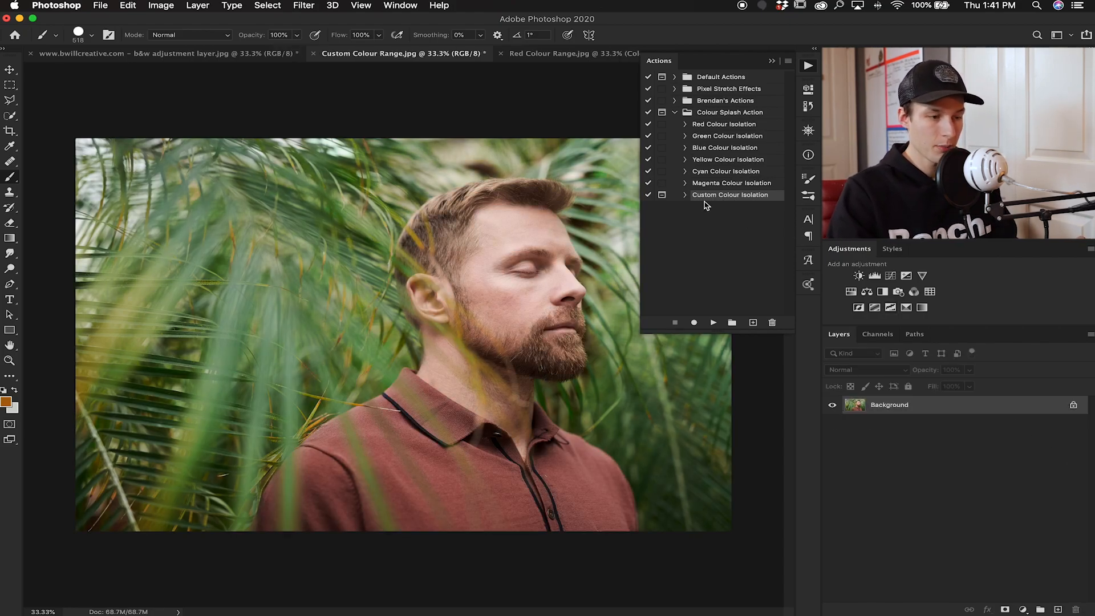
mouse_move(727, 314)
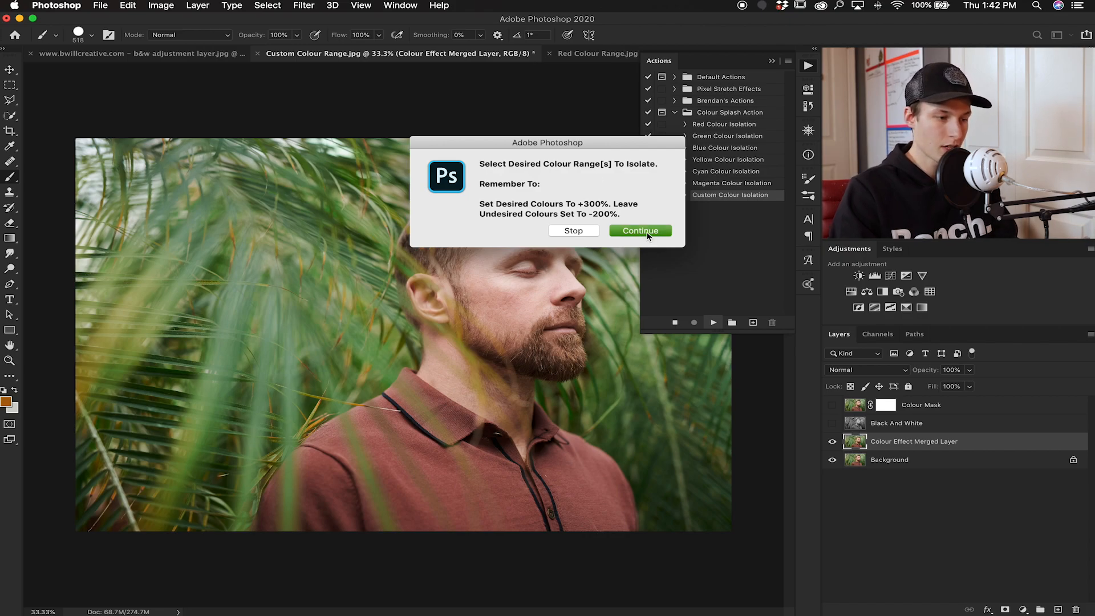
Continue the Custom Colour Isolation prompt into the Black and White settings.
click(639, 231)
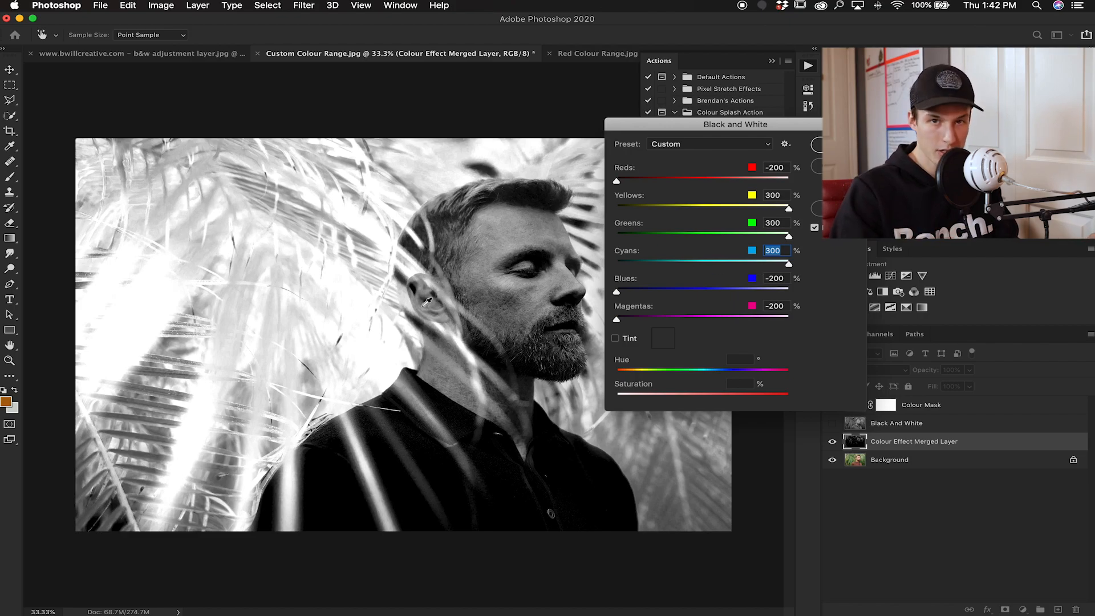
mouse_move(318, 240)
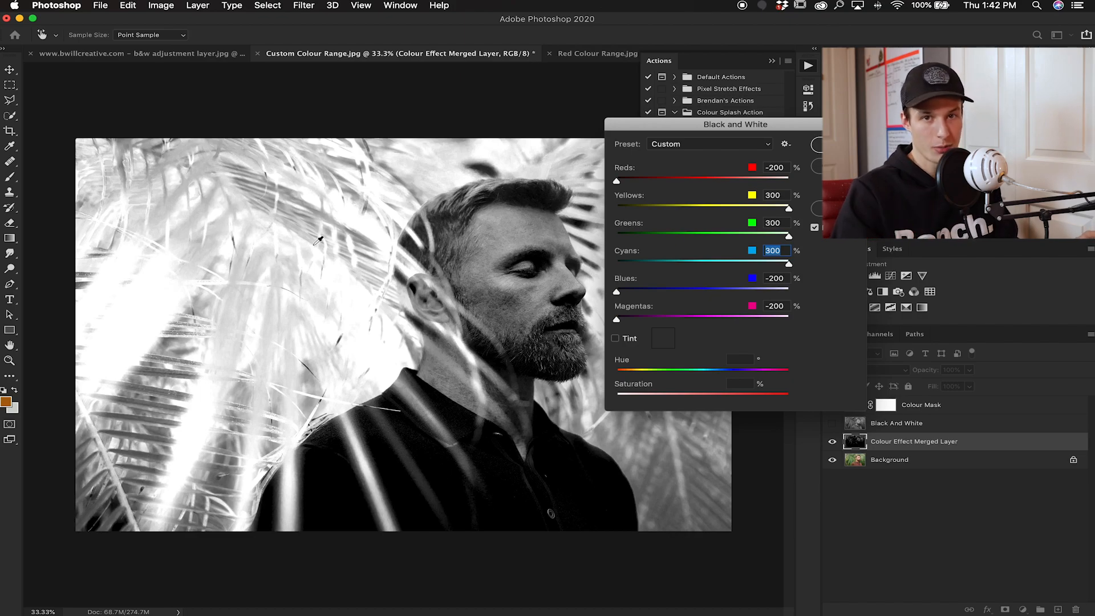
mouse_move(545, 257)
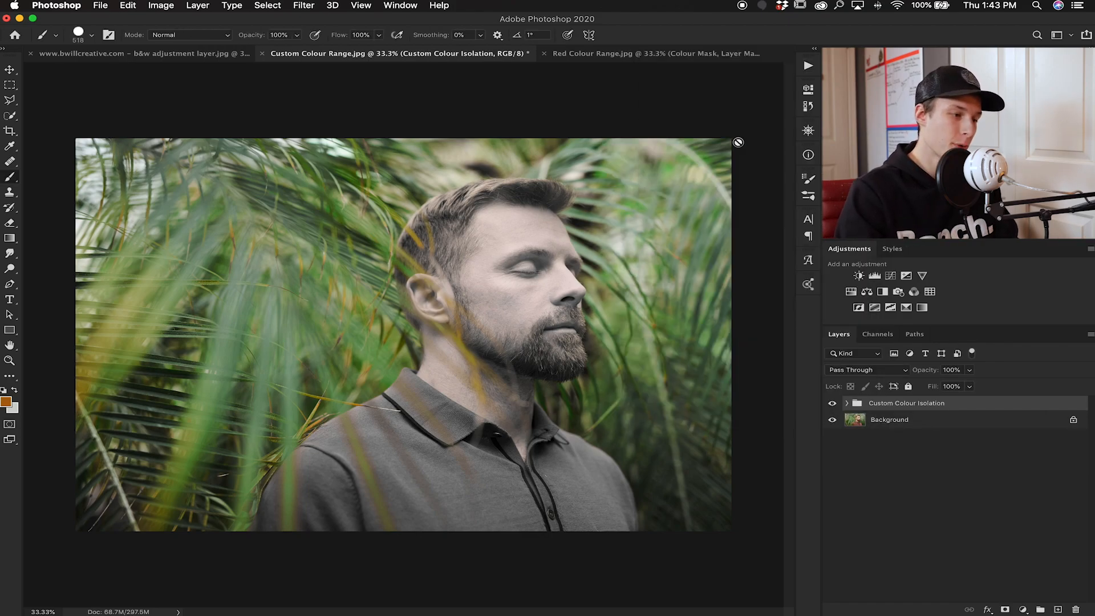
mouse_move(571, 269)
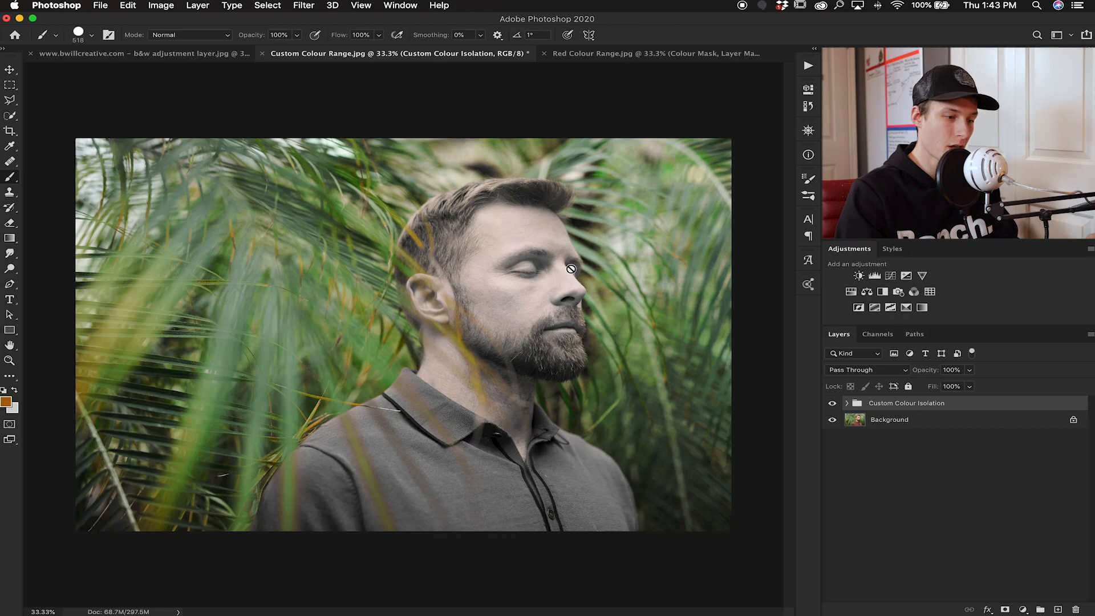
mouse_move(631, 270)
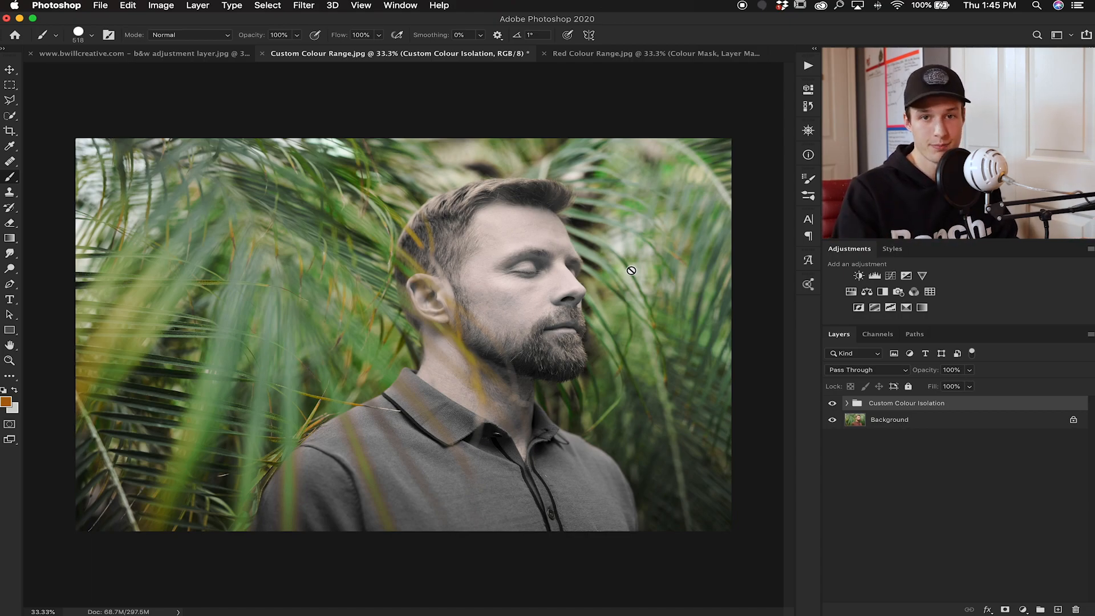
Switch to the b&w adjustment layer.jpg photo of the man in the yellow shirt.
click(144, 53)
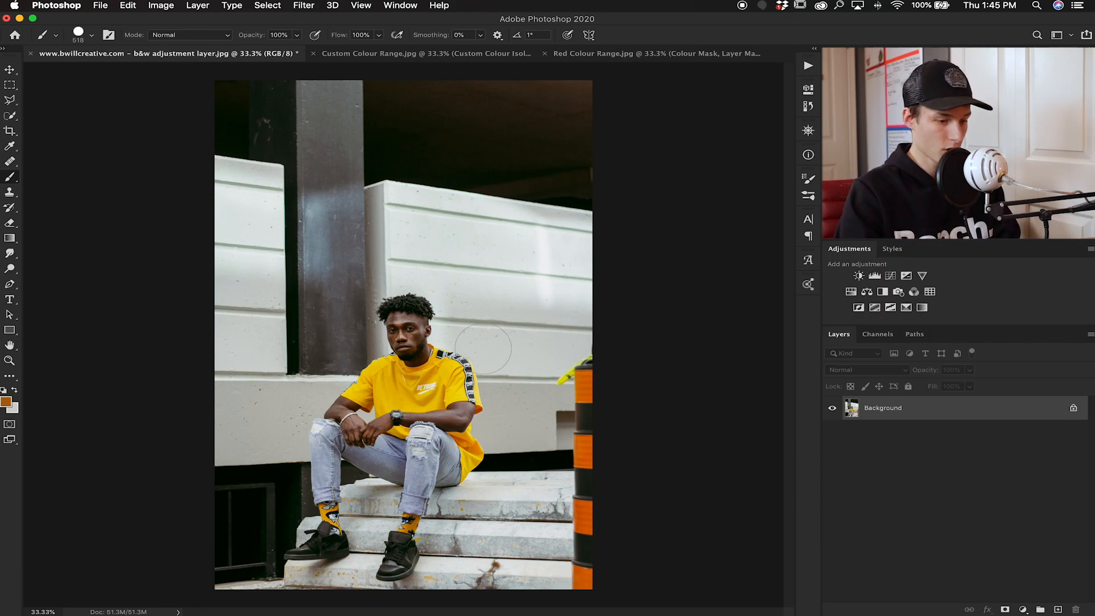
mouse_move(764, 381)
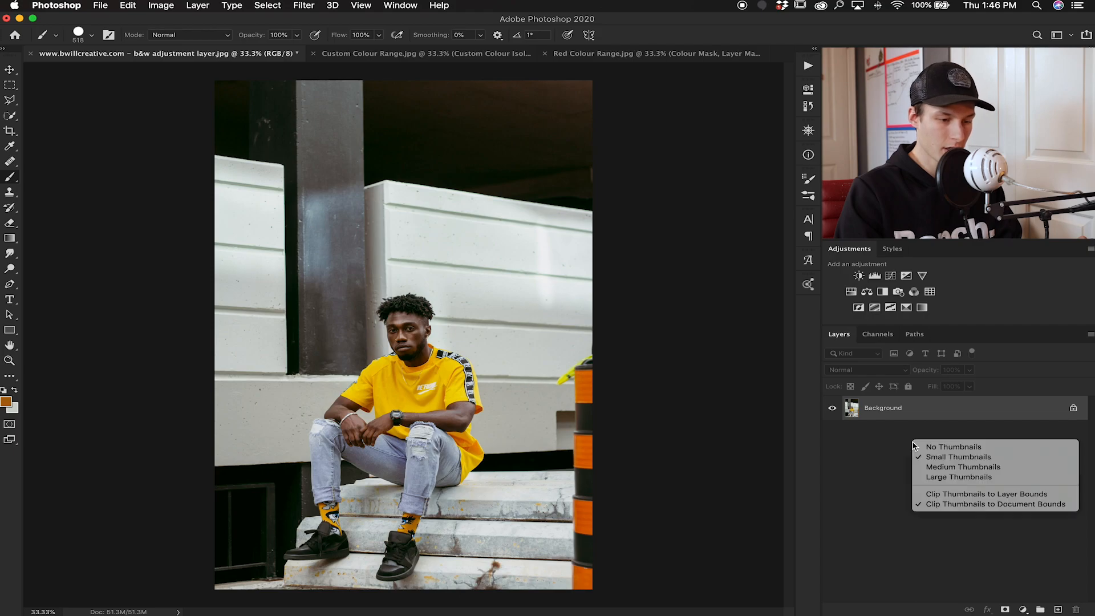
Choose larger thumbnails for the Layers panel of the yellow-shirt photo.
click(957, 477)
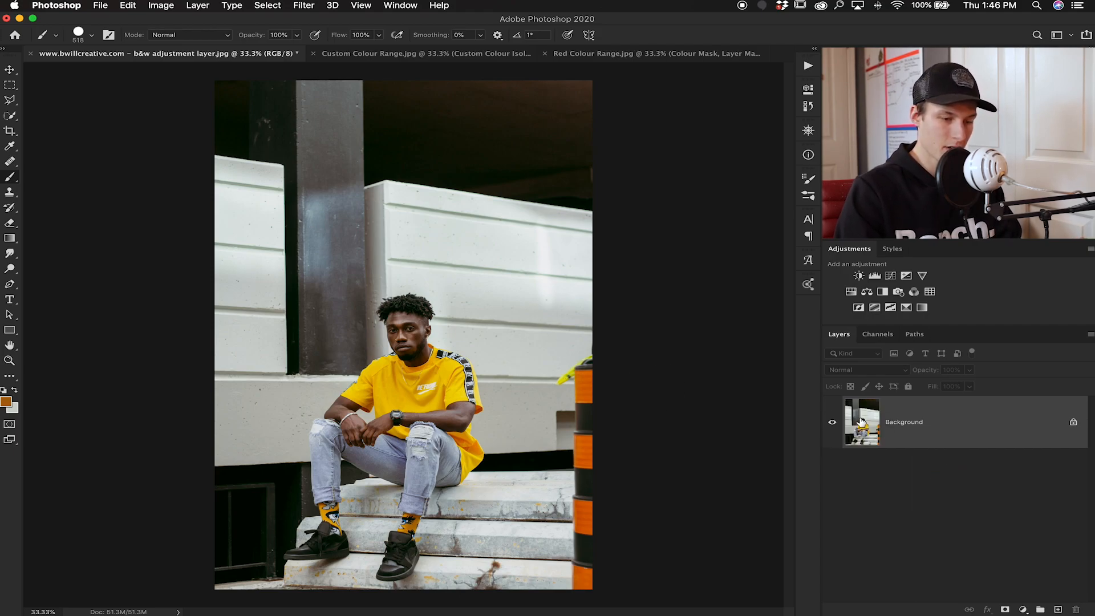
mouse_move(862, 422)
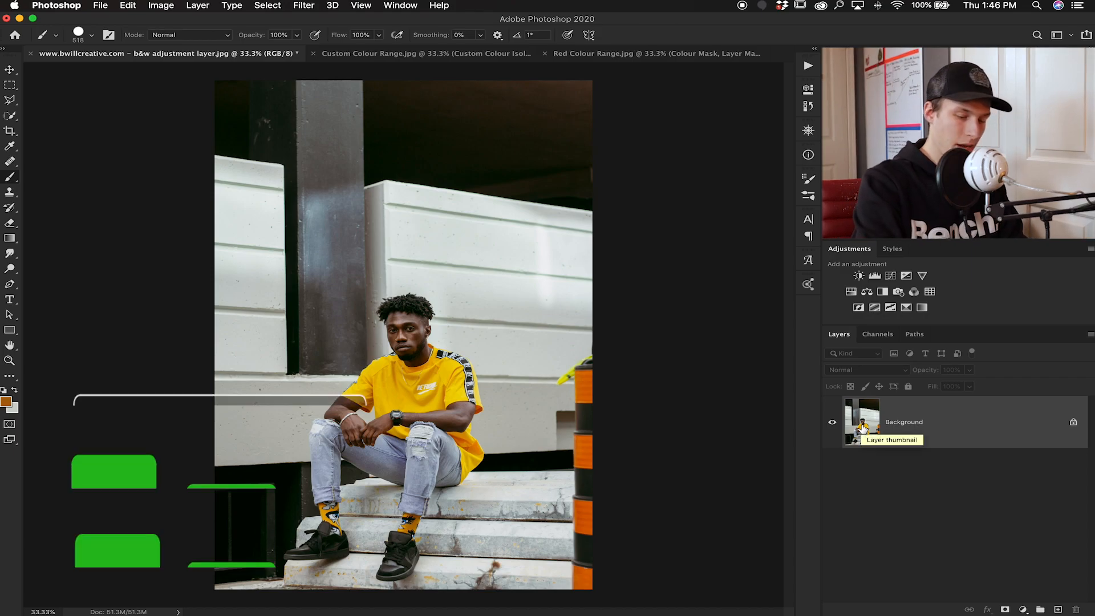
Duplicate the Background layer with Cmd+J and rename the middle copy Desaturate.
key(cmd+j)
text(Colour Mask)
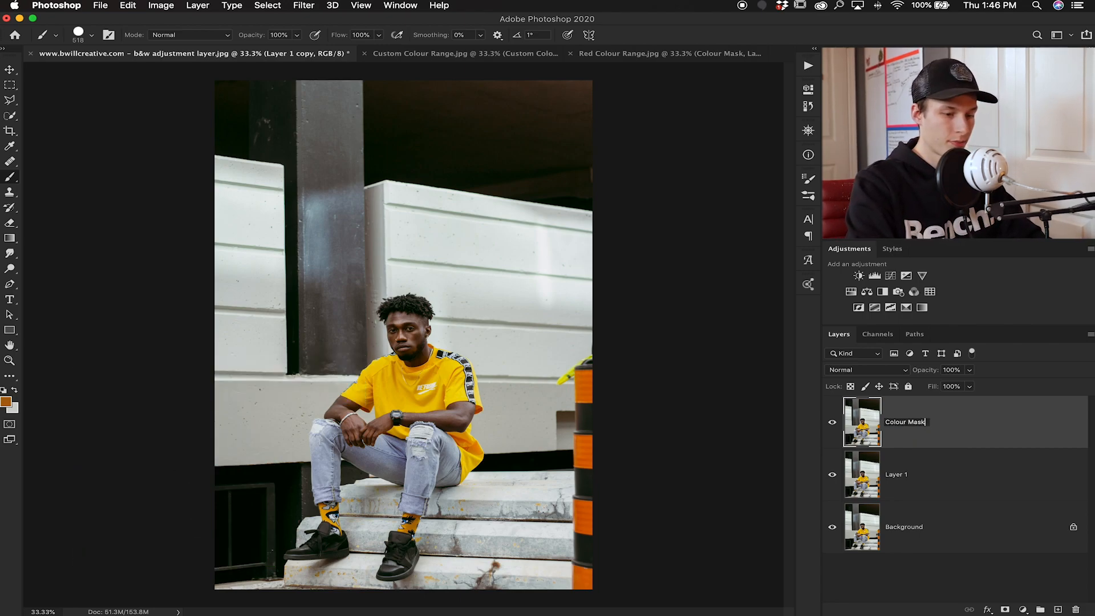
double_click(897, 474)
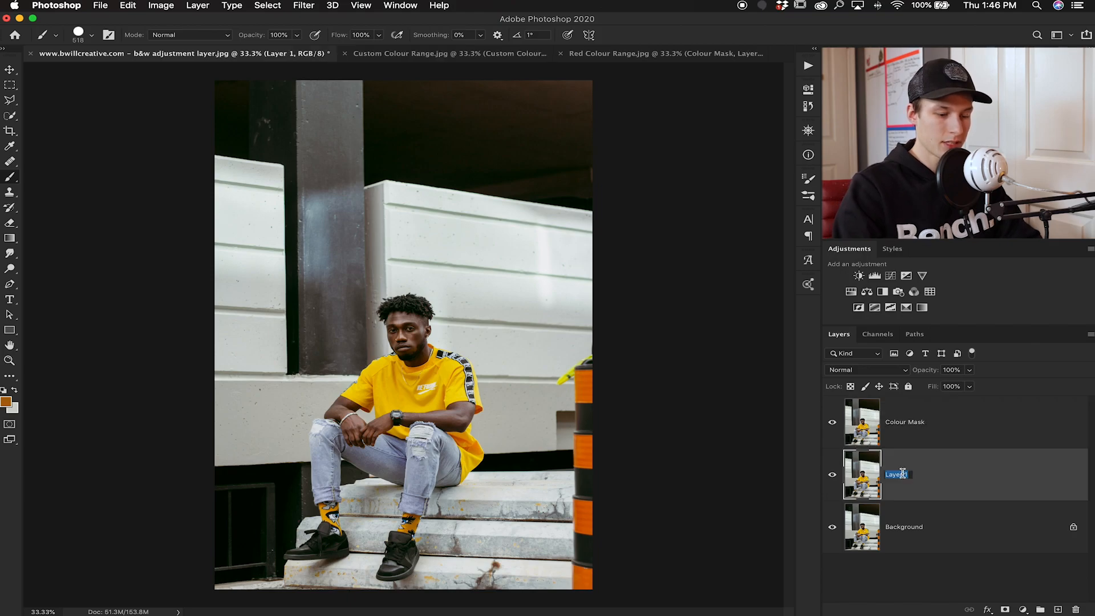
text(Desaturate)
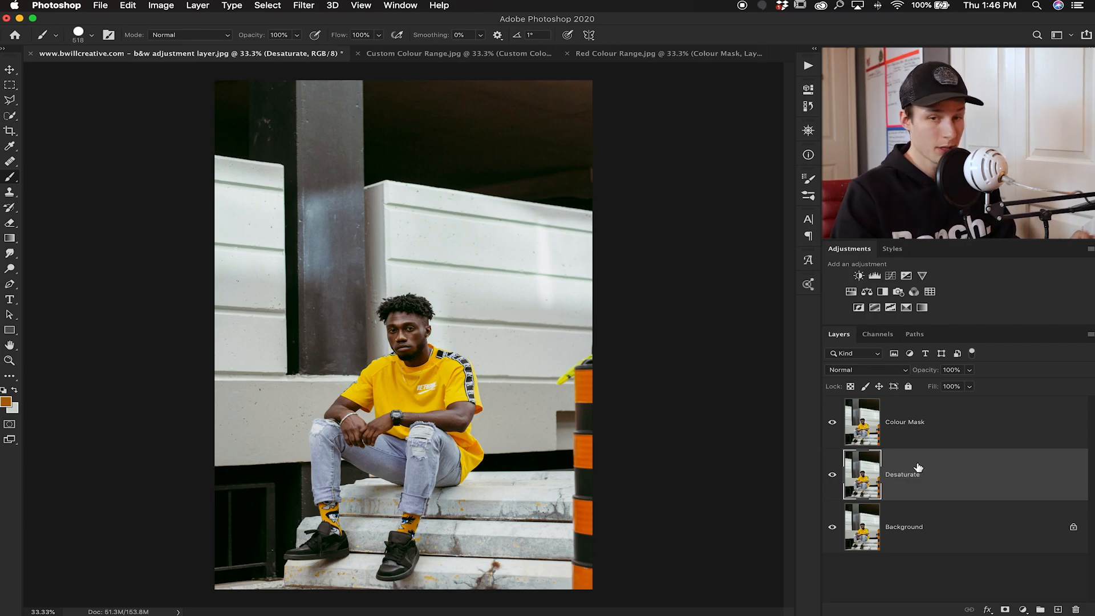
Toggle the Colour Mask layer's visibility so the desaturated layer beneath can be checked.
click(160, 6)
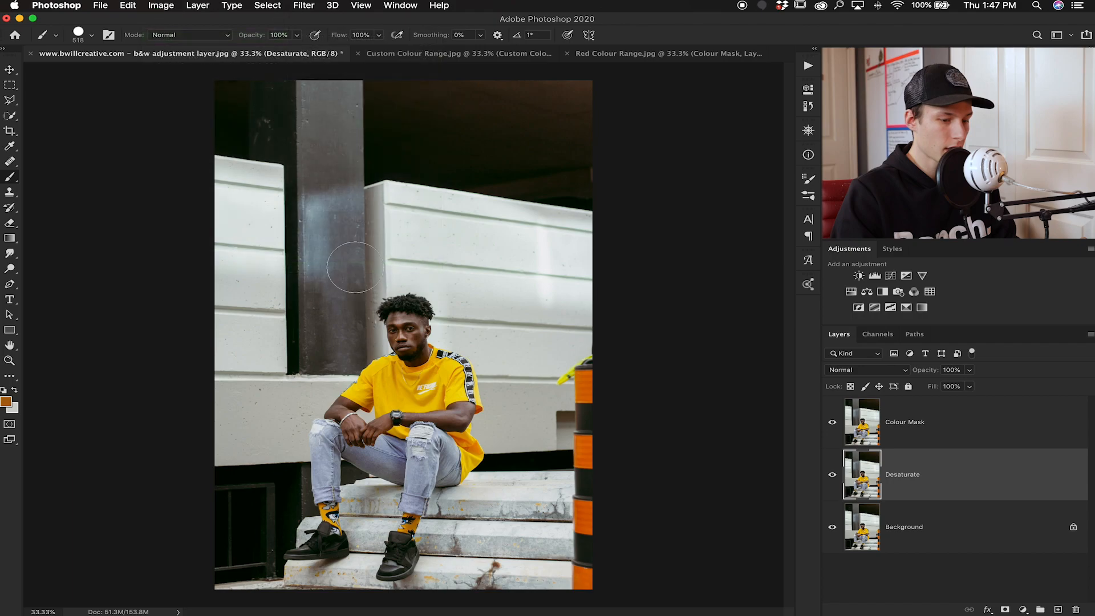
click(831, 425)
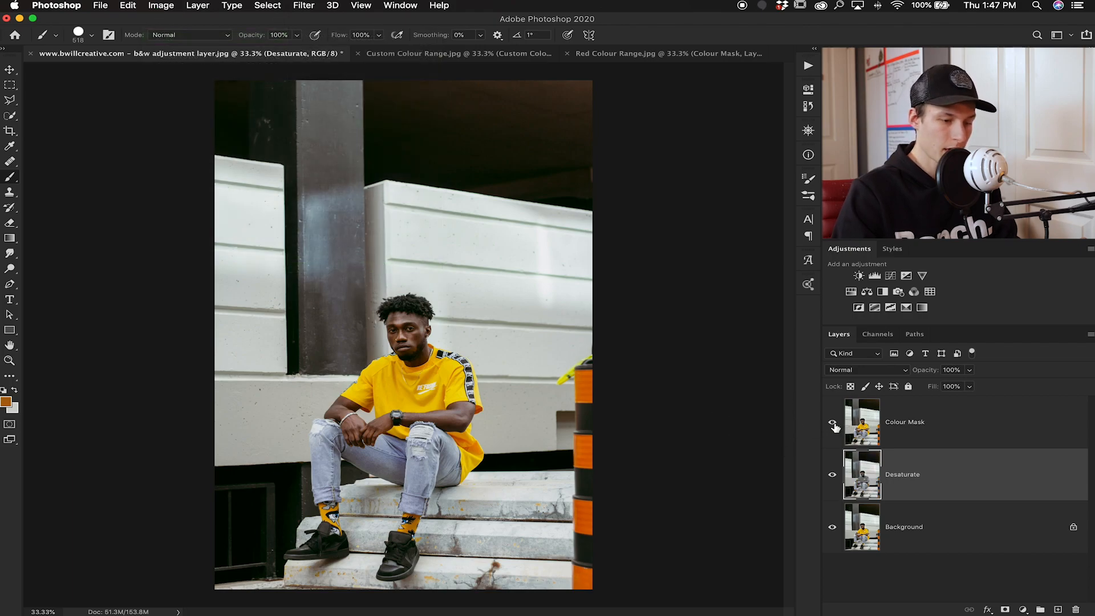
click(831, 422)
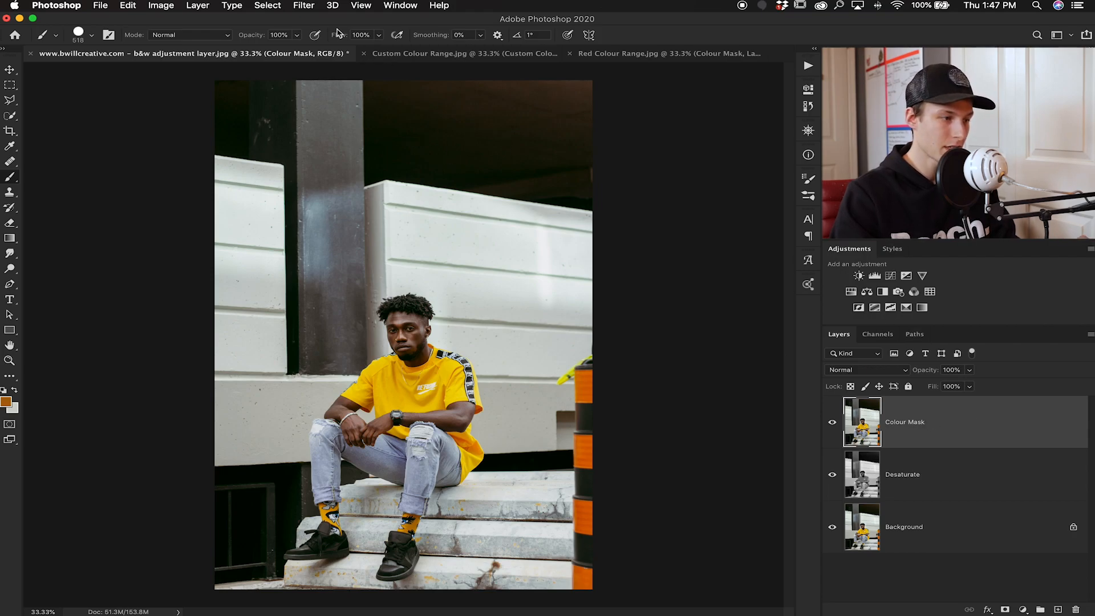
click(267, 6)
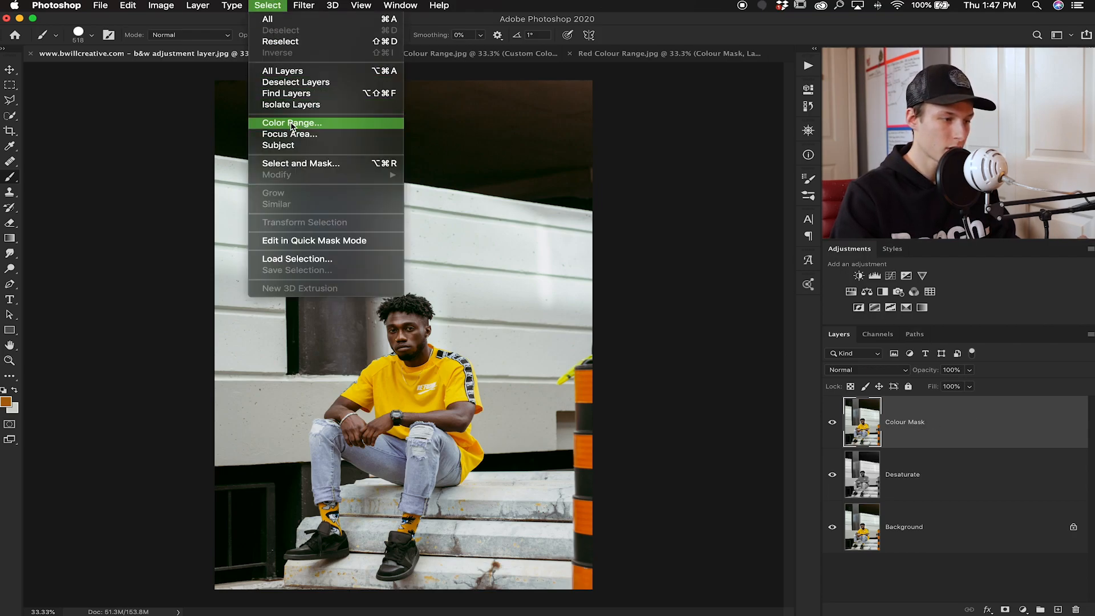
Make a Color Range selection by sampling the yellow shirt with the eyedropper and confirm it.
click(291, 123)
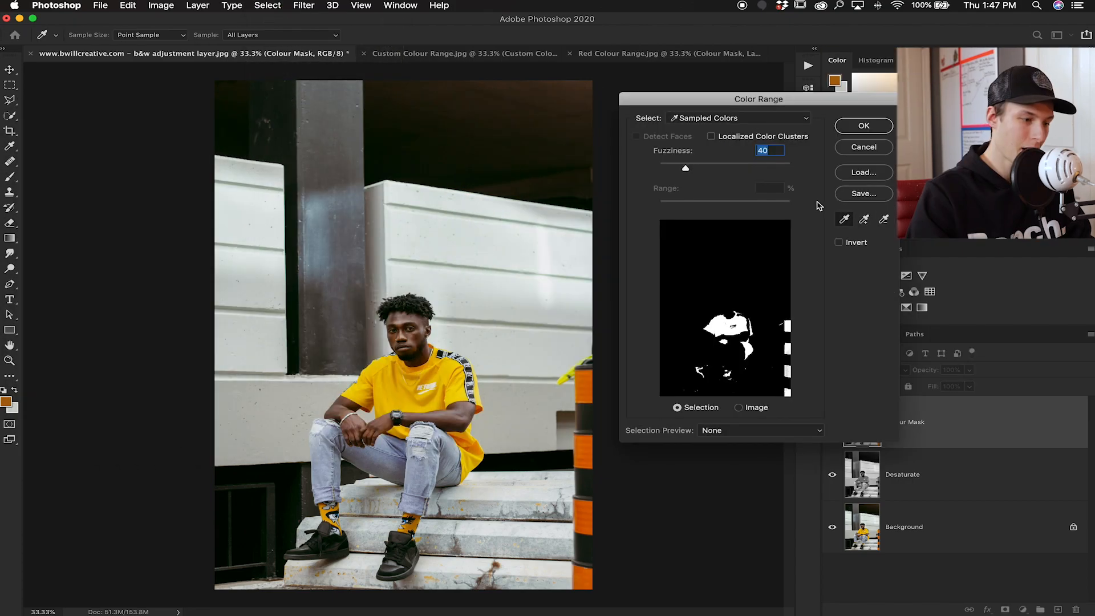
mouse_move(816, 206)
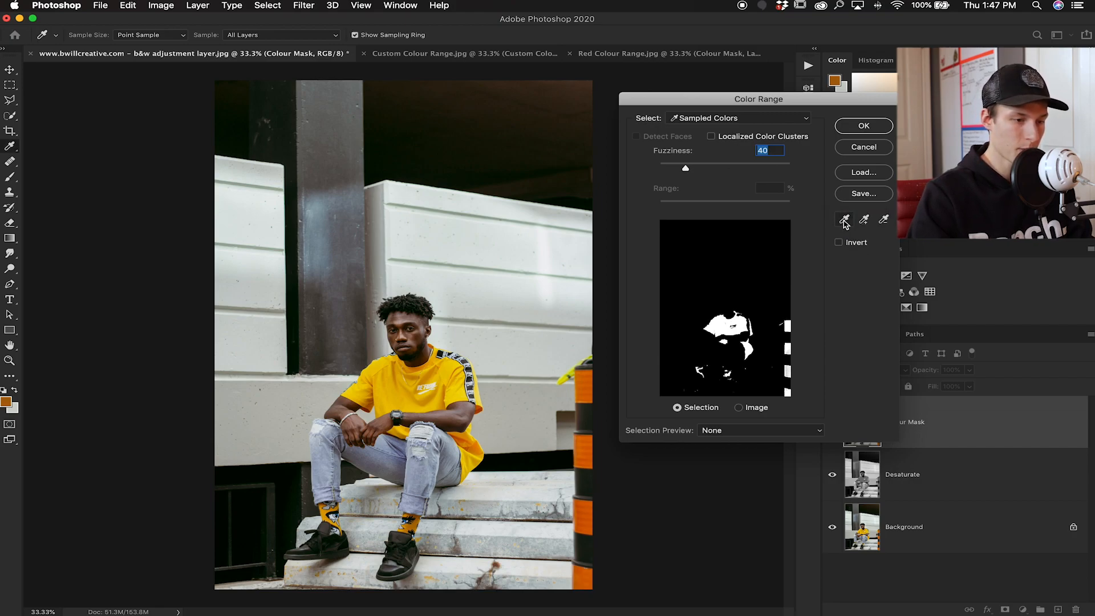
click(506, 197)
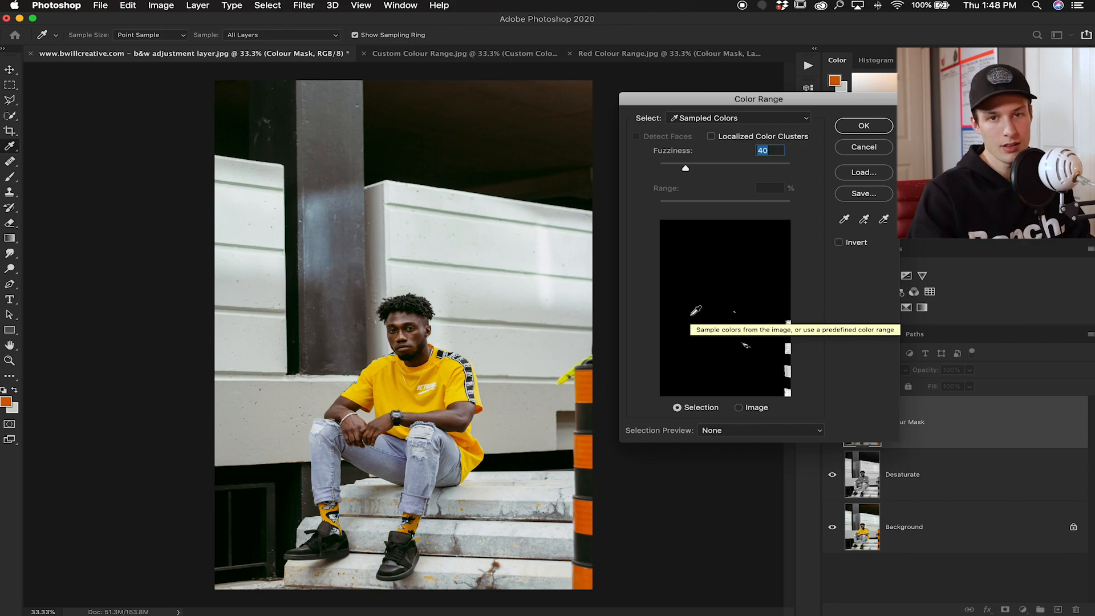
mouse_move(609, 326)
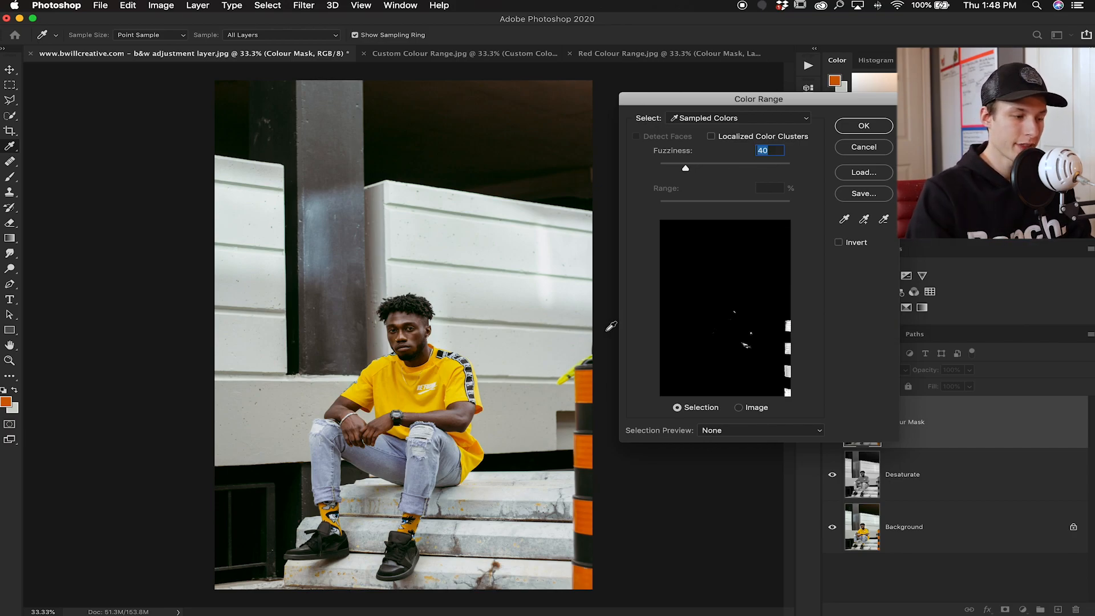
click(435, 379)
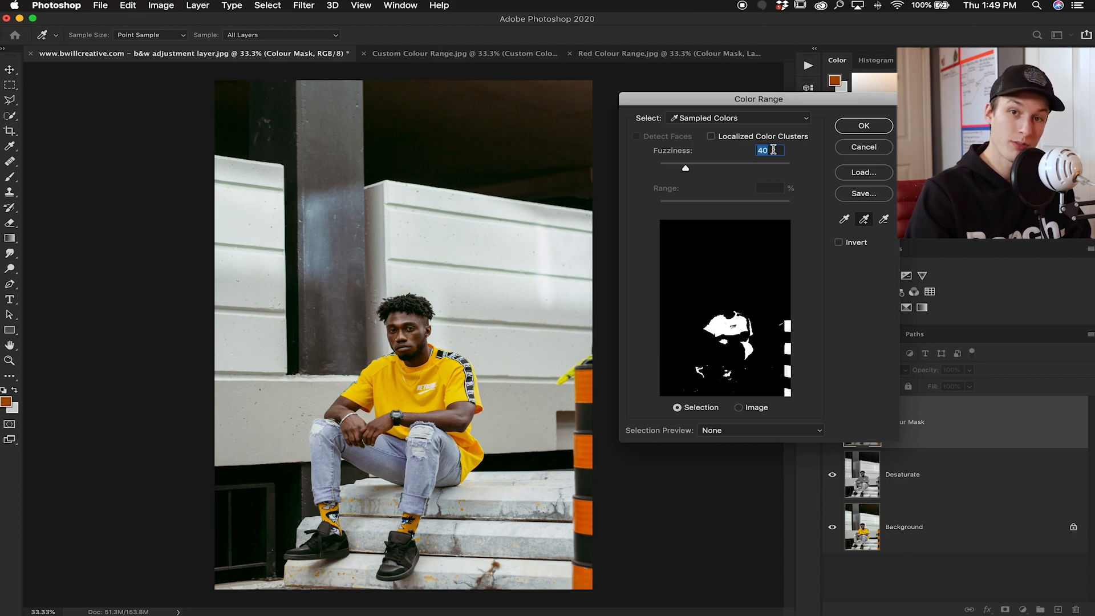
mouse_move(767, 151)
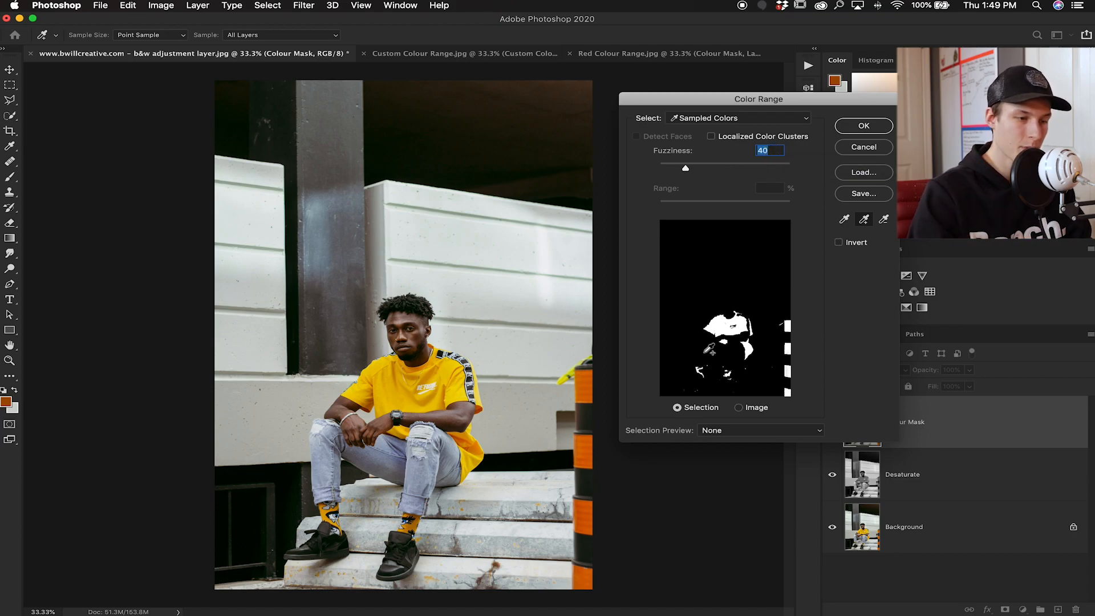
click(863, 125)
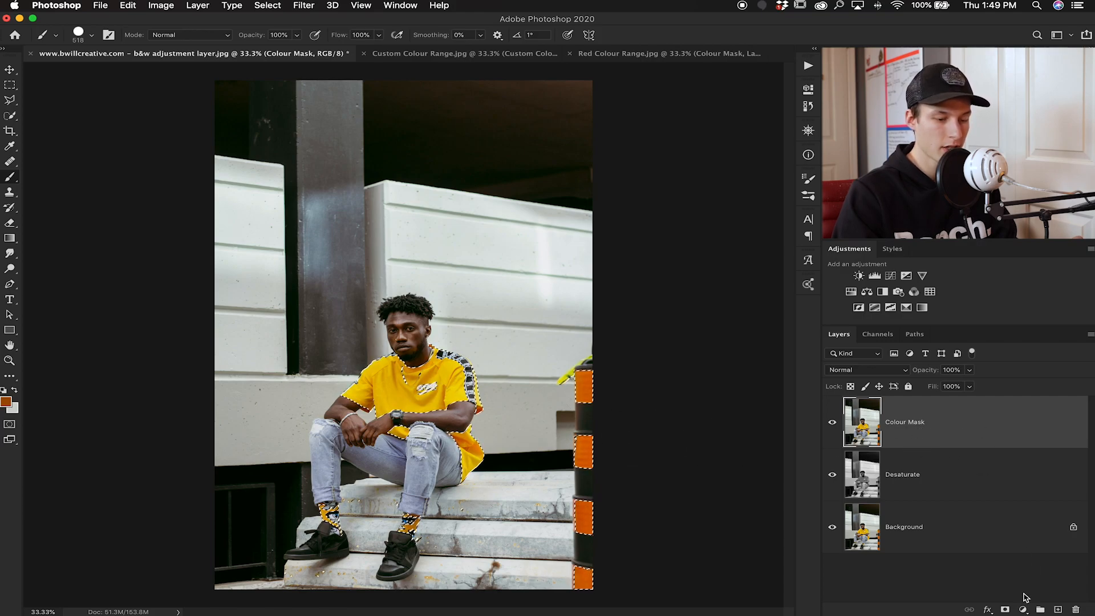
Add a layer mask to the Colour Mask layer from the active yellow selection.
click(1006, 609)
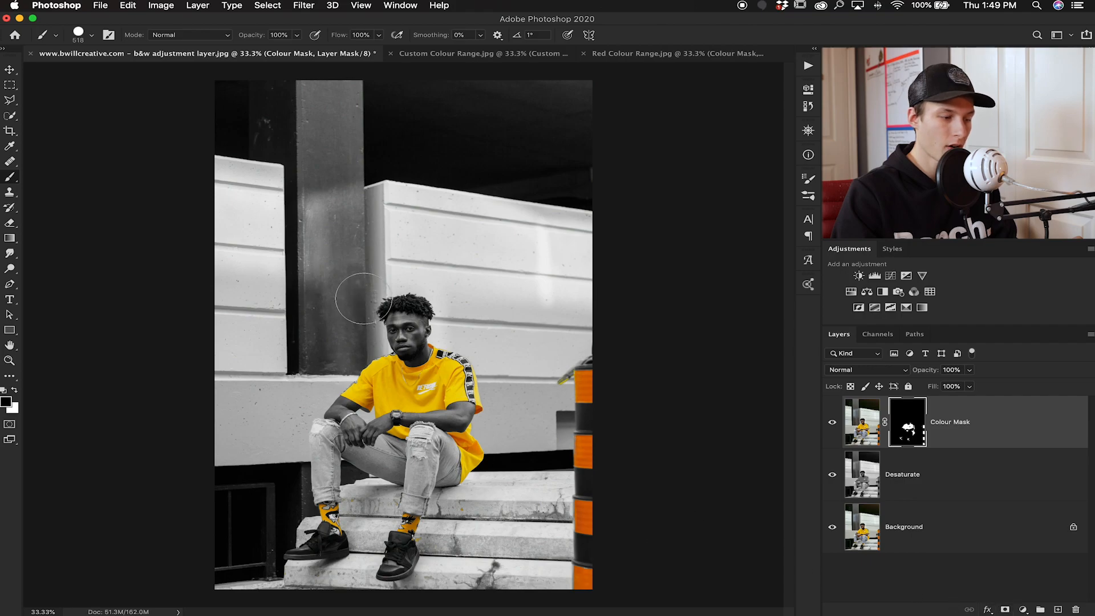
mouse_move(269, 315)
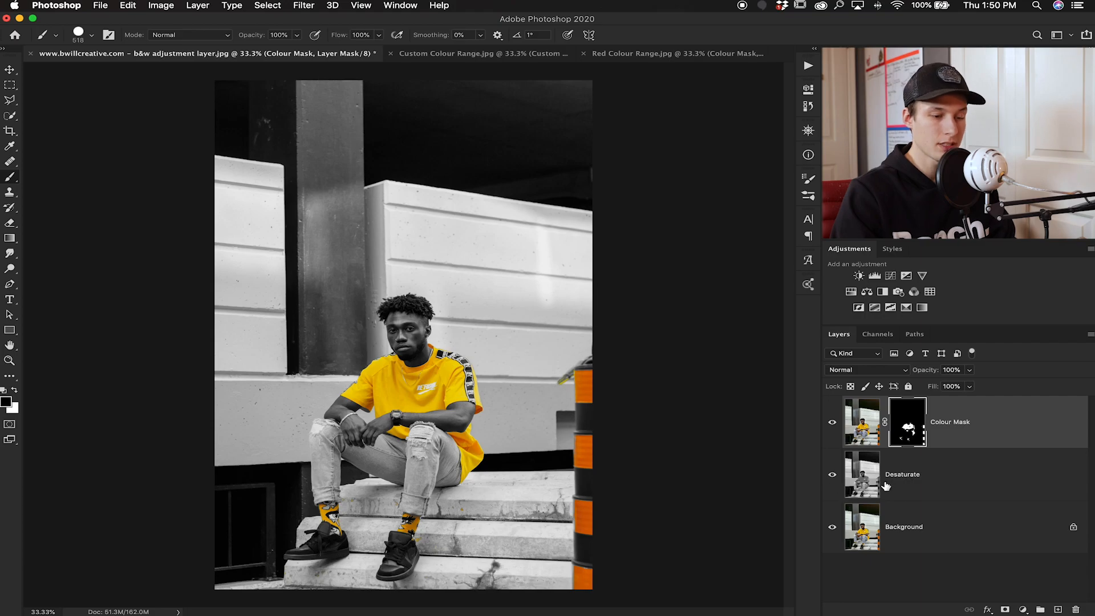
mouse_move(917, 467)
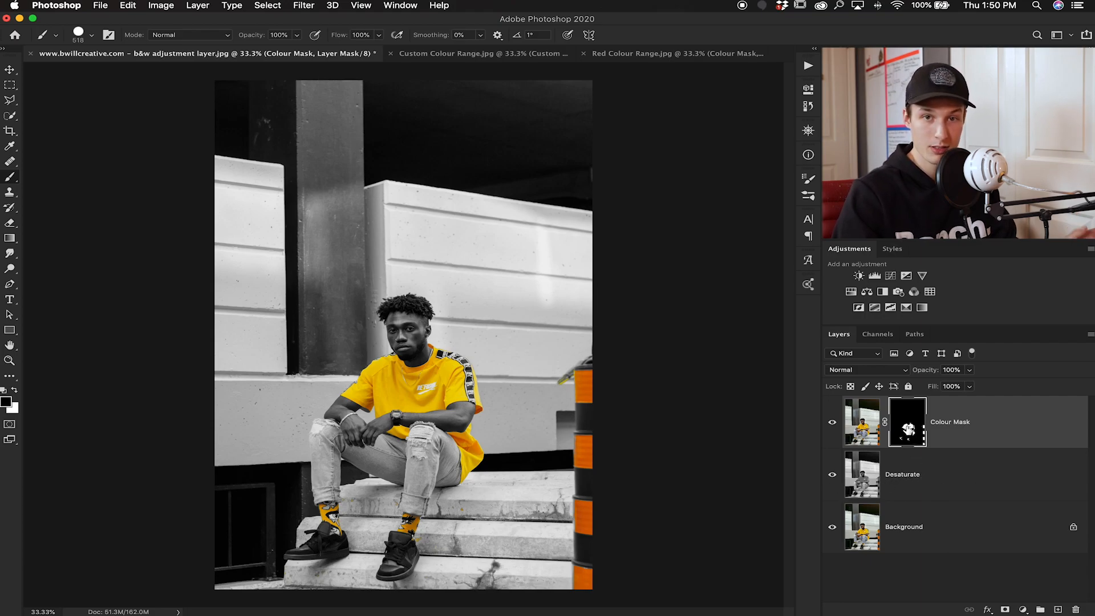
mouse_move(907, 422)
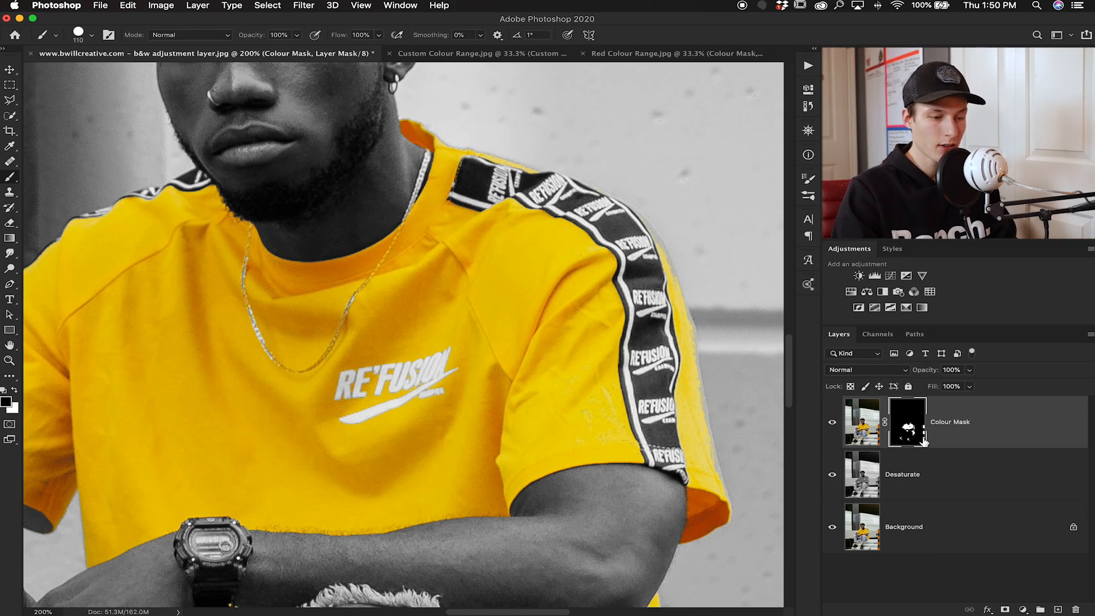
Swap the painting colours so black can be brushed over the orange cone in the mask.
key(b)
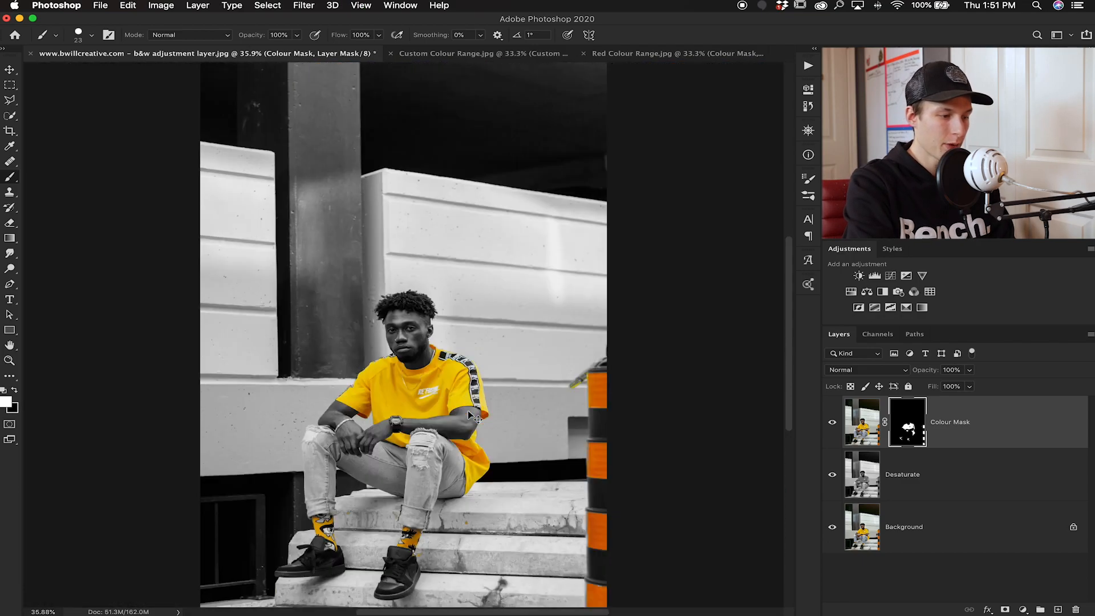
mouse_move(472, 415)
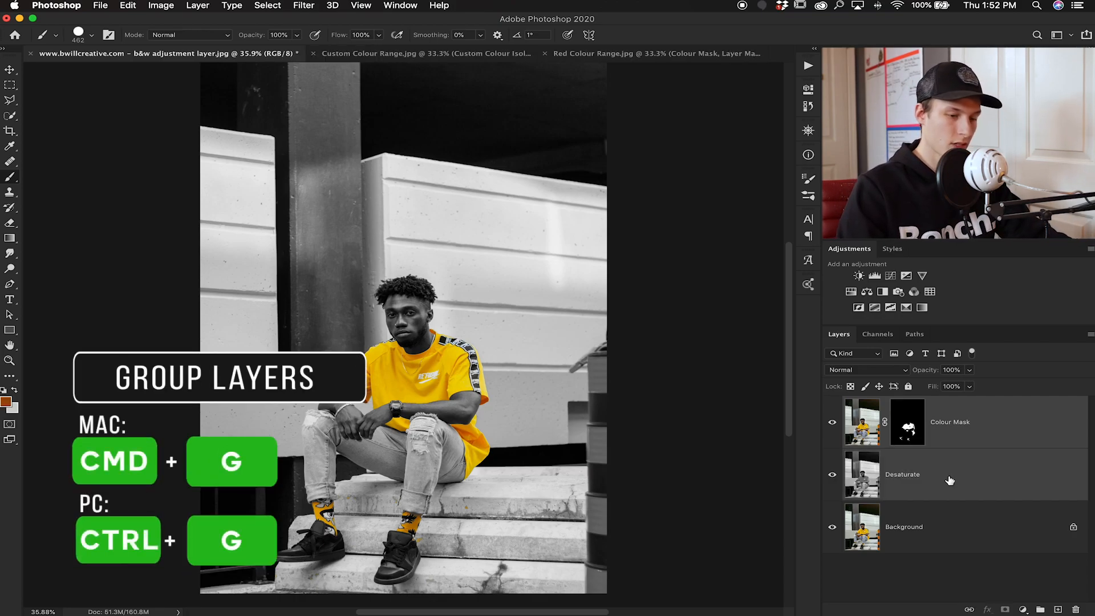
Group the Colour Mask and Desaturate layers with Cmd+G and start renaming the group.
key(cmd+g)
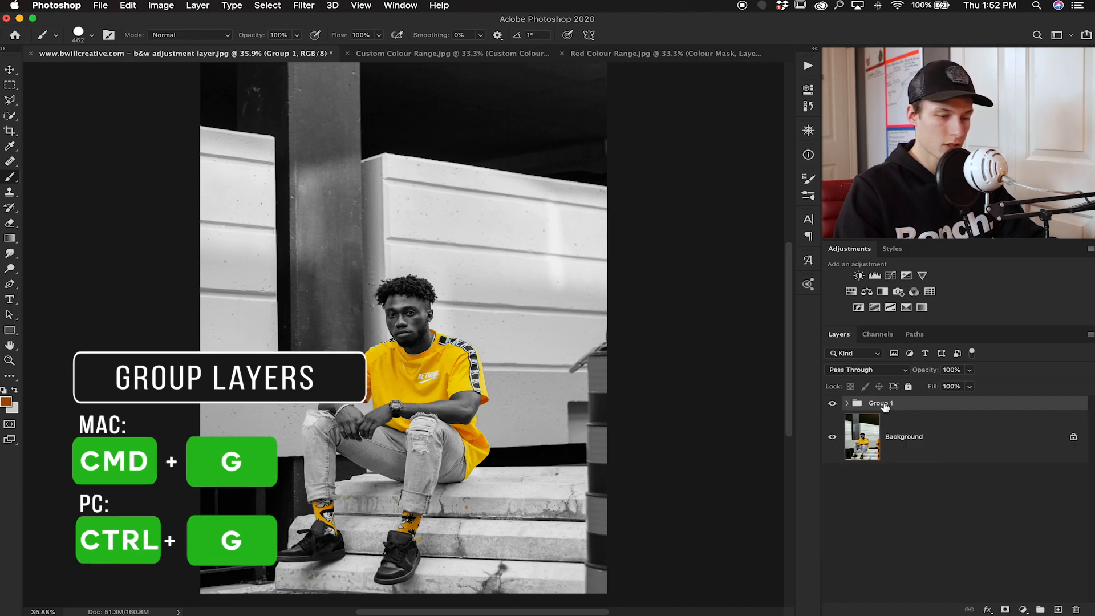
double_click(879, 402)
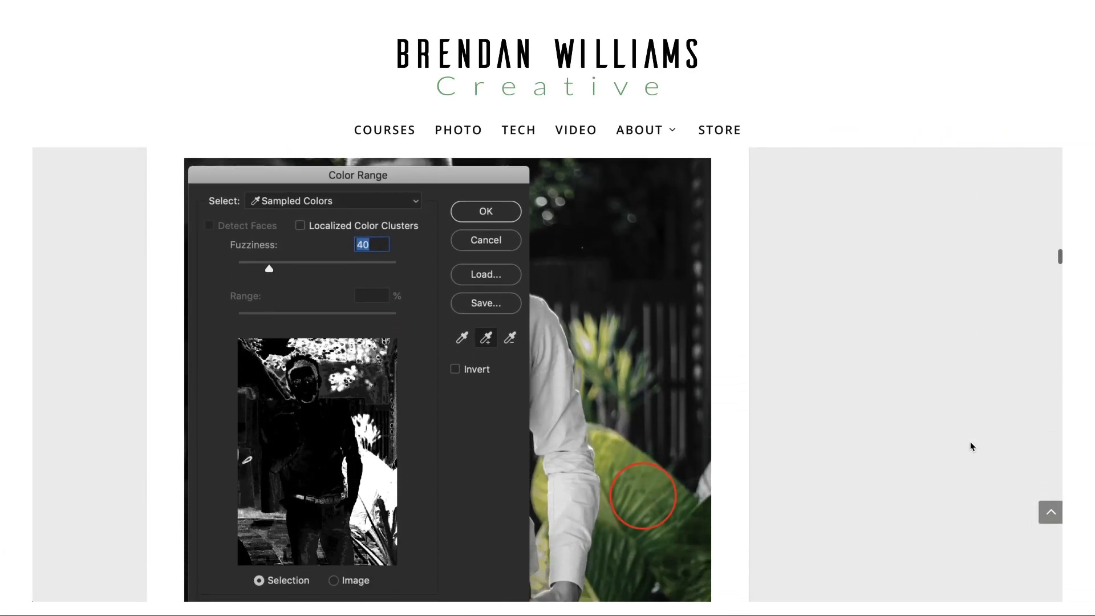
Scroll the tutorial page down to Step 5: Make All Layers Visible Again.
scroll(down, 3)
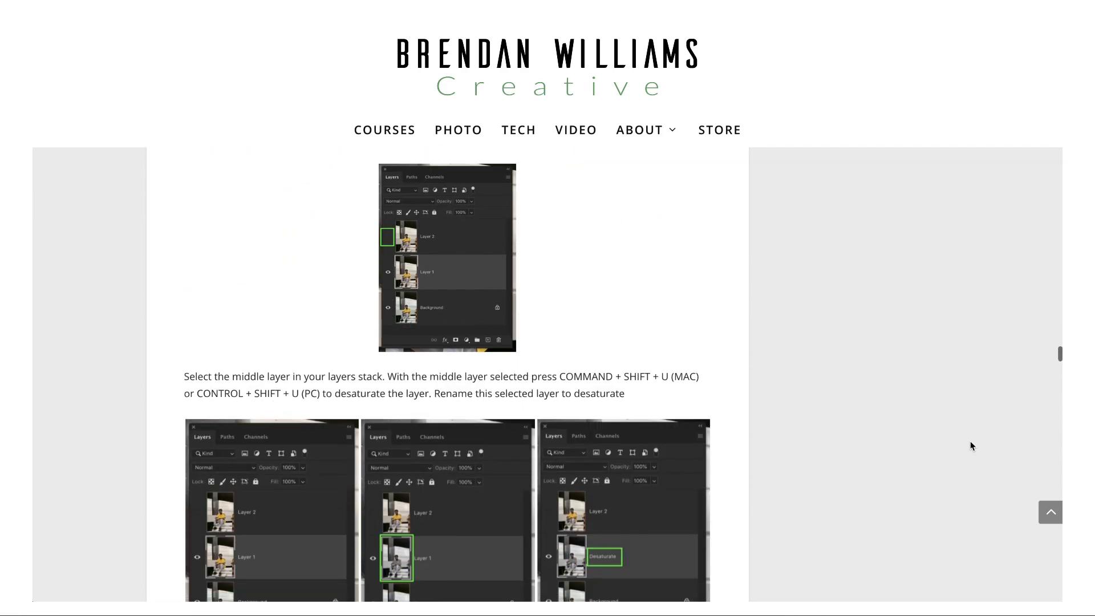
scroll(down, 3)
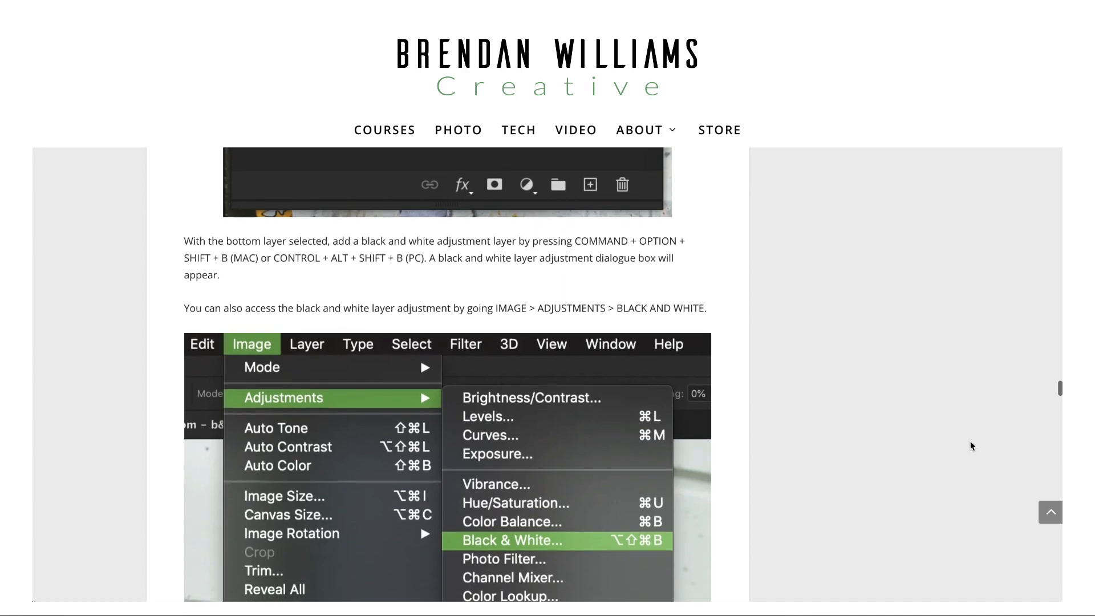
scroll(down, 3)
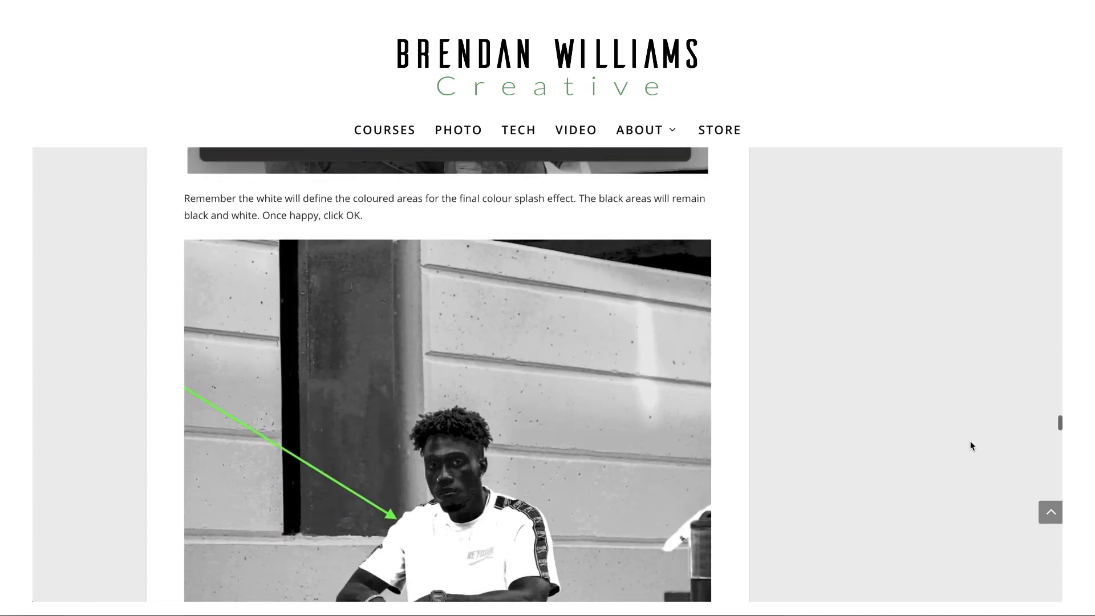
scroll(down, 3)
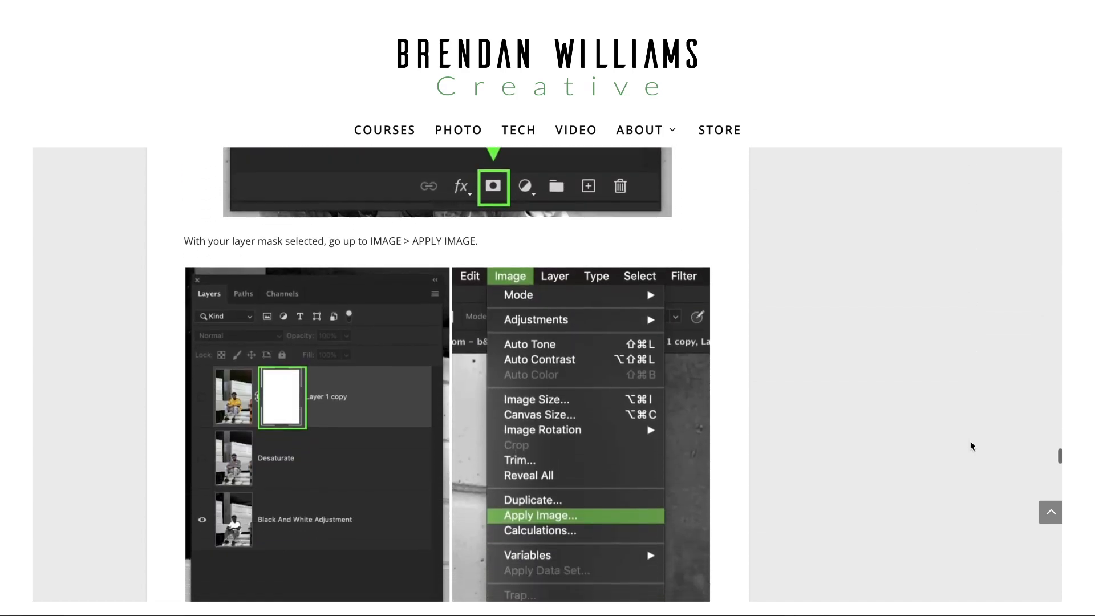
scroll(down, 3)
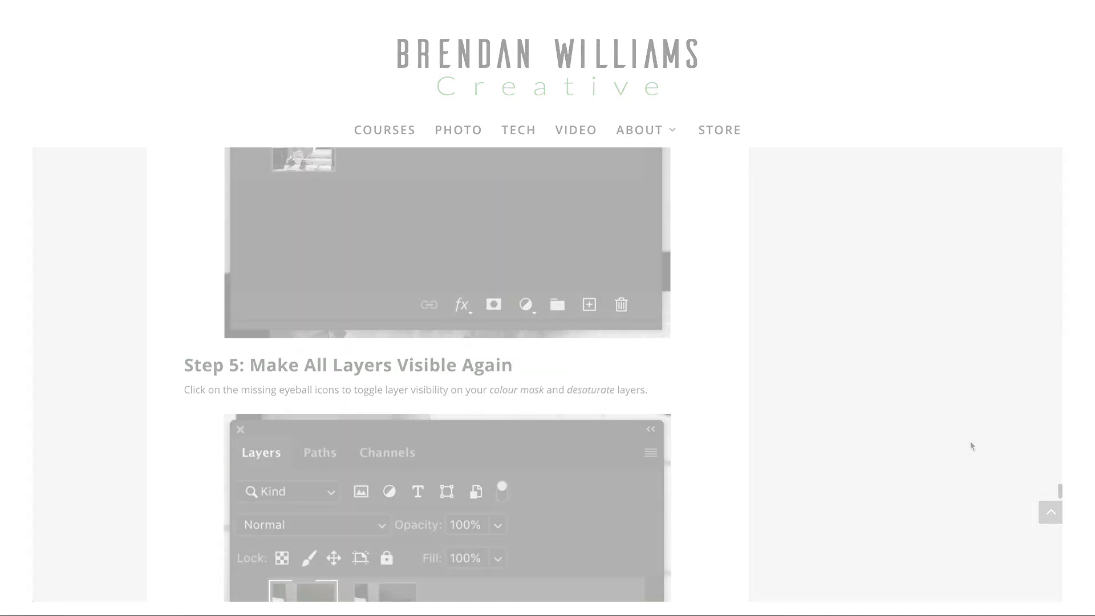